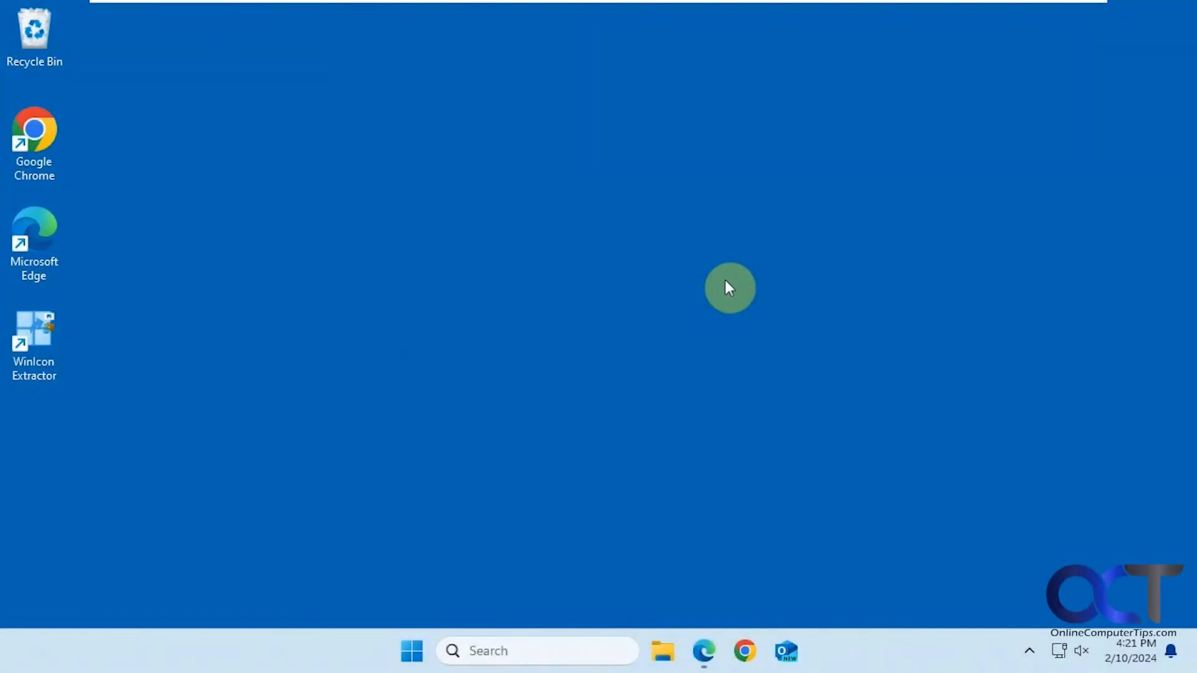
mouse_move(403, 273)
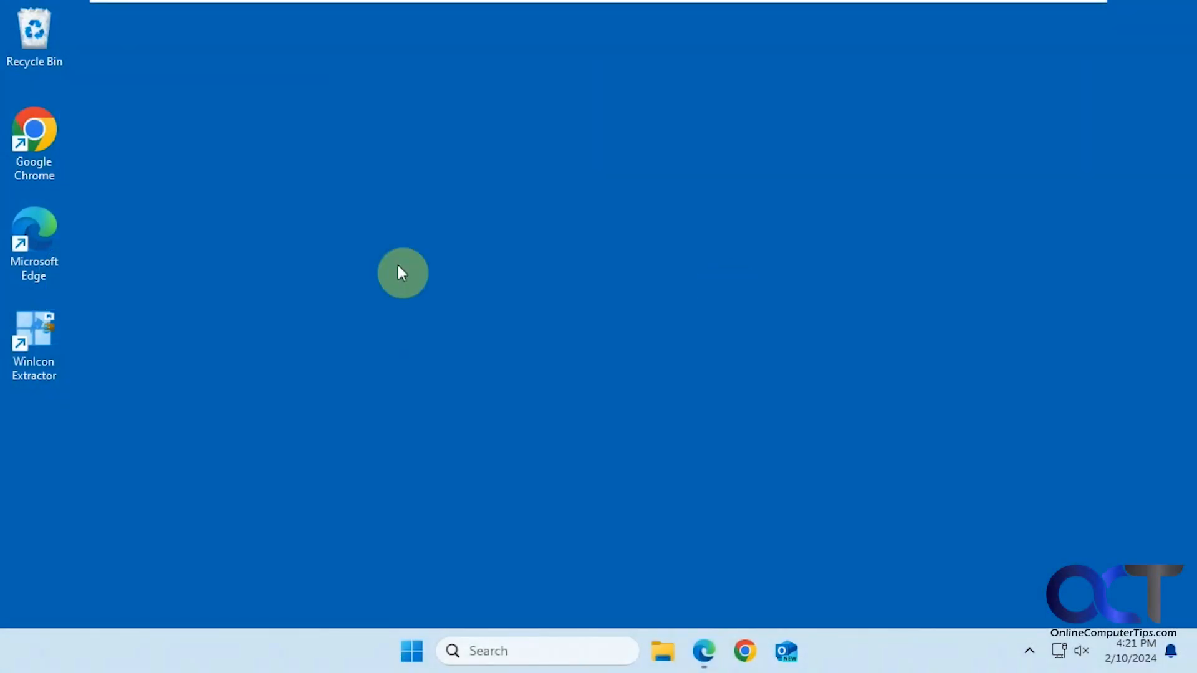
mouse_move(285, 306)
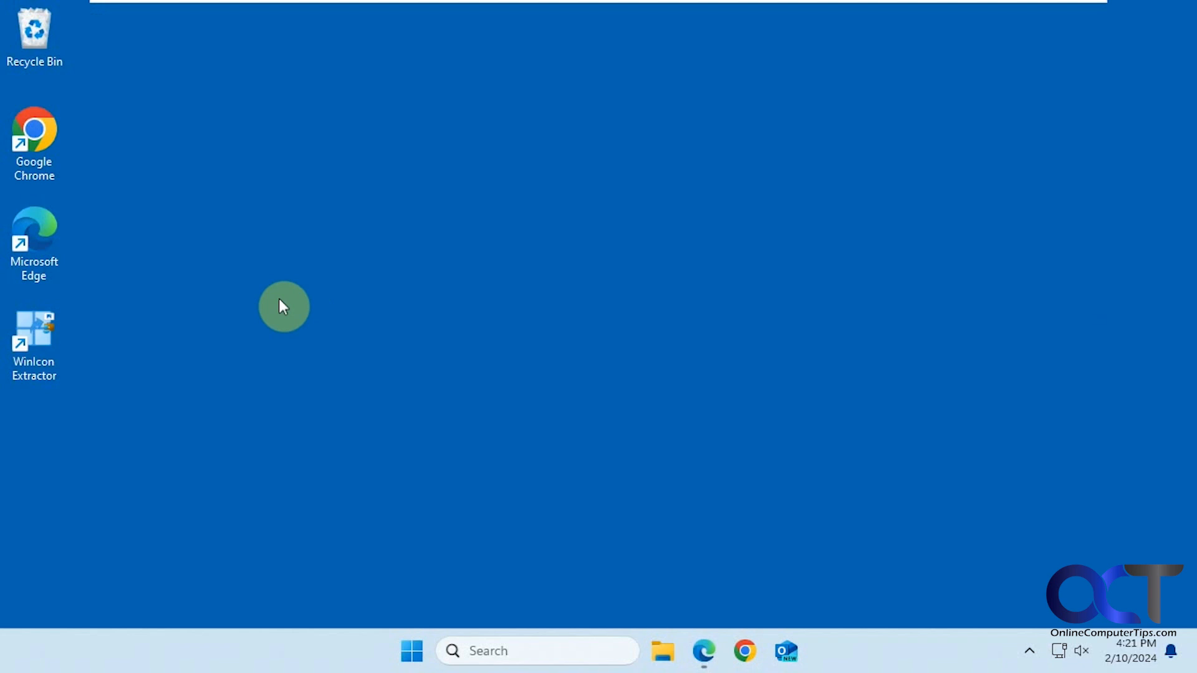
mouse_move(268, 302)
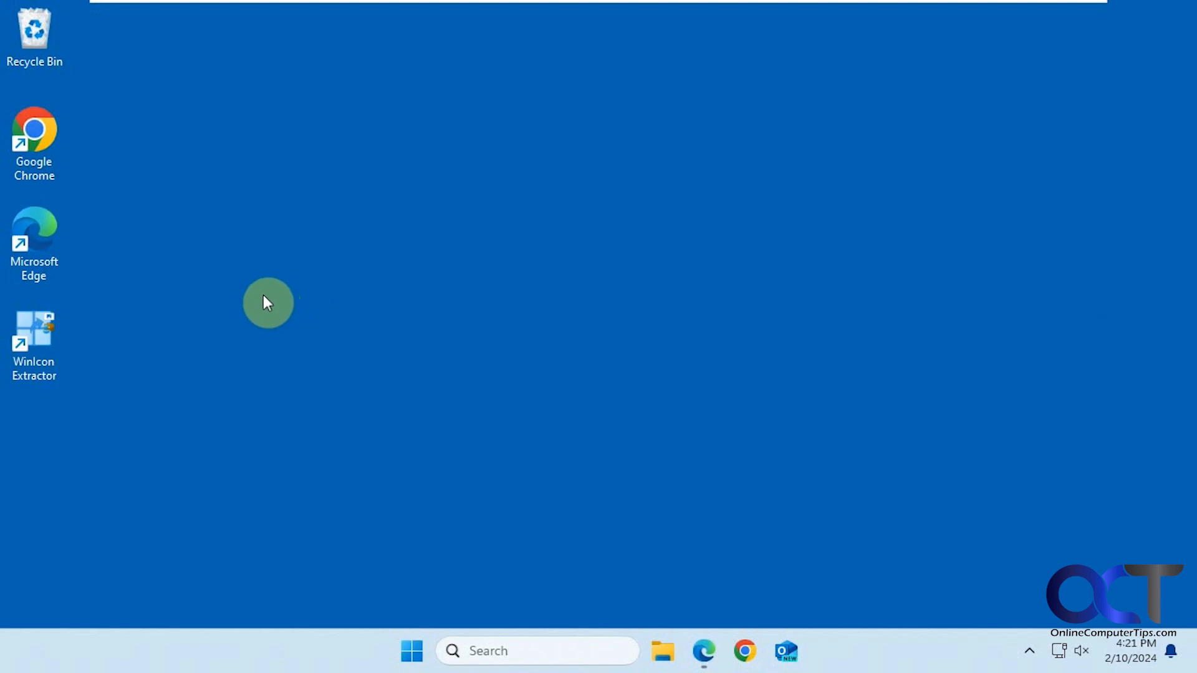
mouse_move(172, 389)
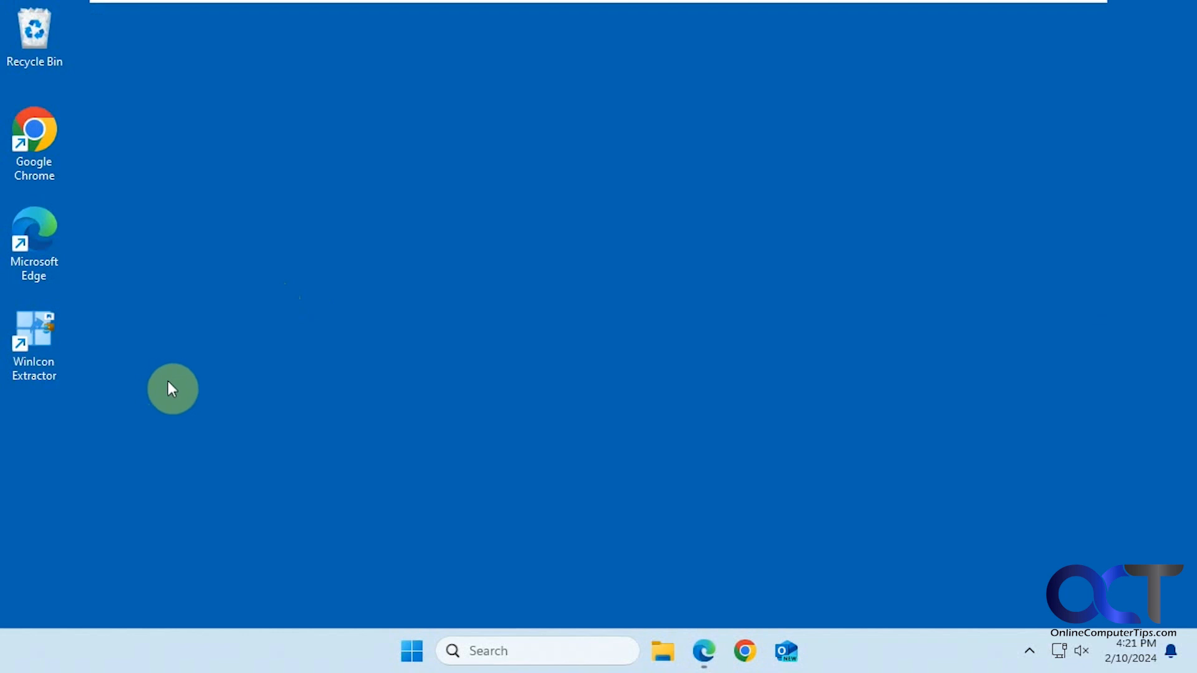
Step: Launch WinIcon Extractor and load the icons stored in imageres.dll
double_click(34, 345)
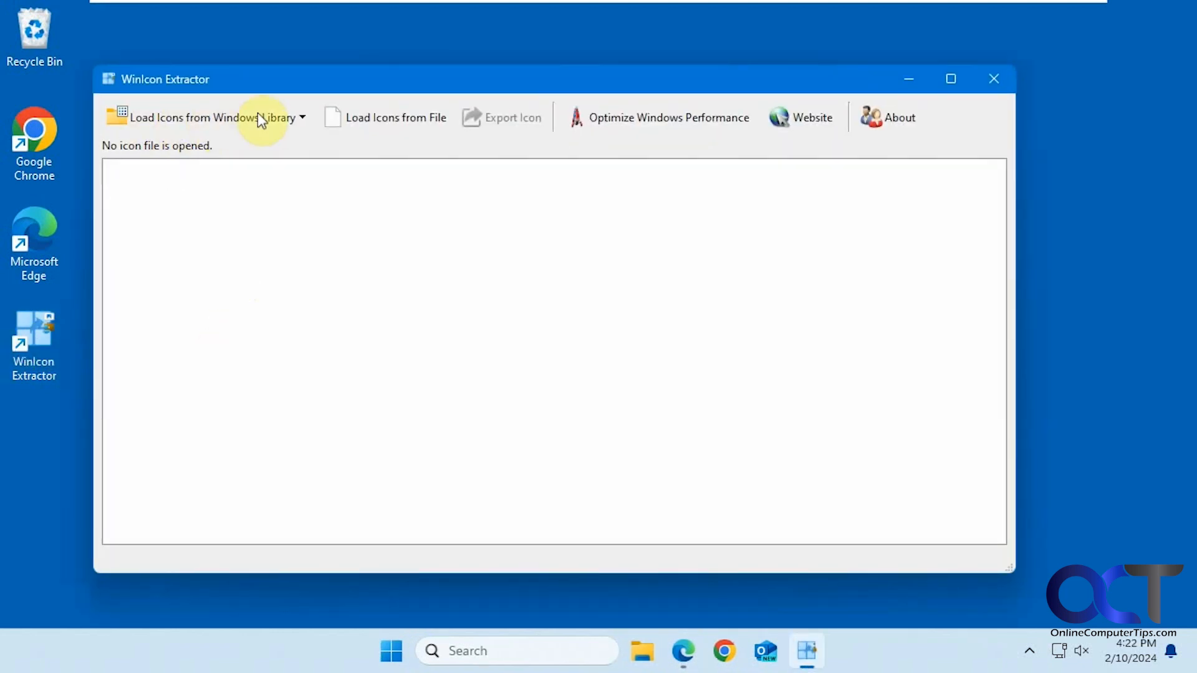
mouse_move(259, 123)
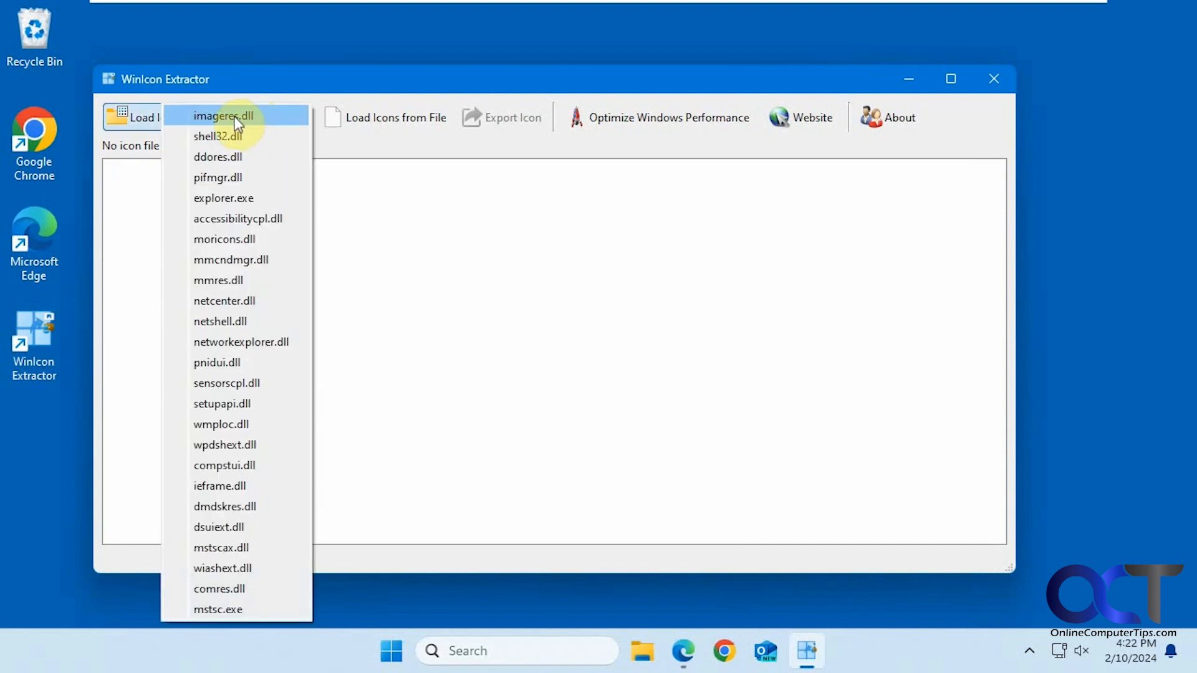
click(222, 115)
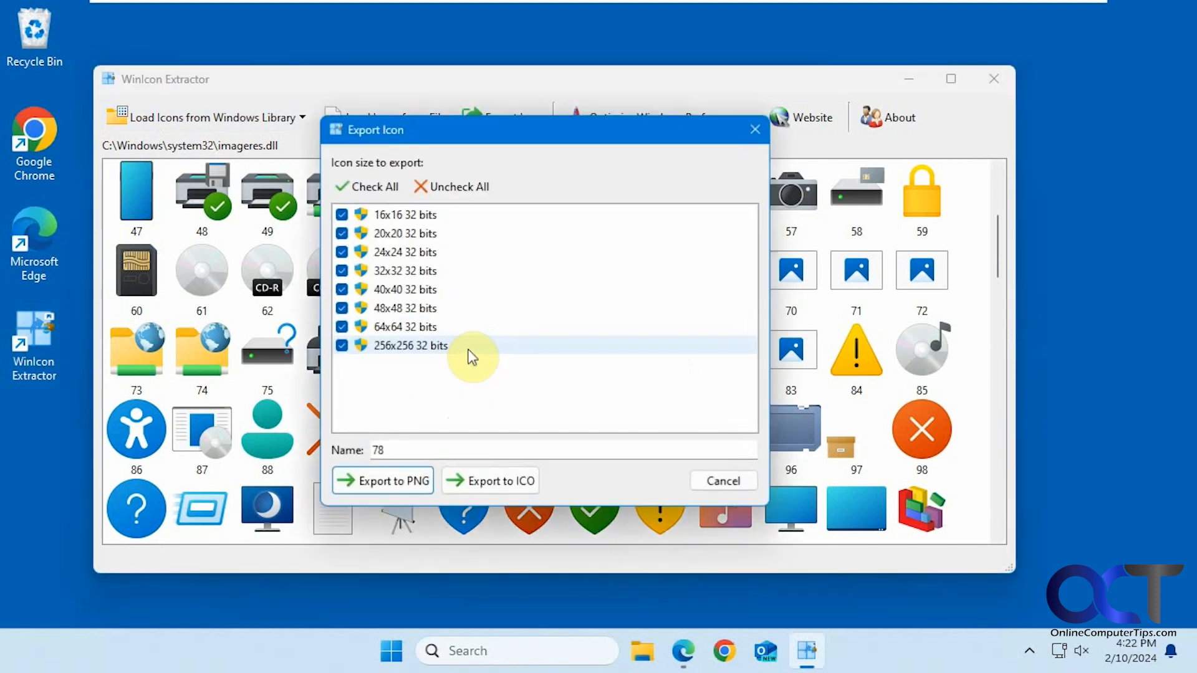
Step: Set the shield icon to export at 256x256 only and start the PNG export
click(342, 215)
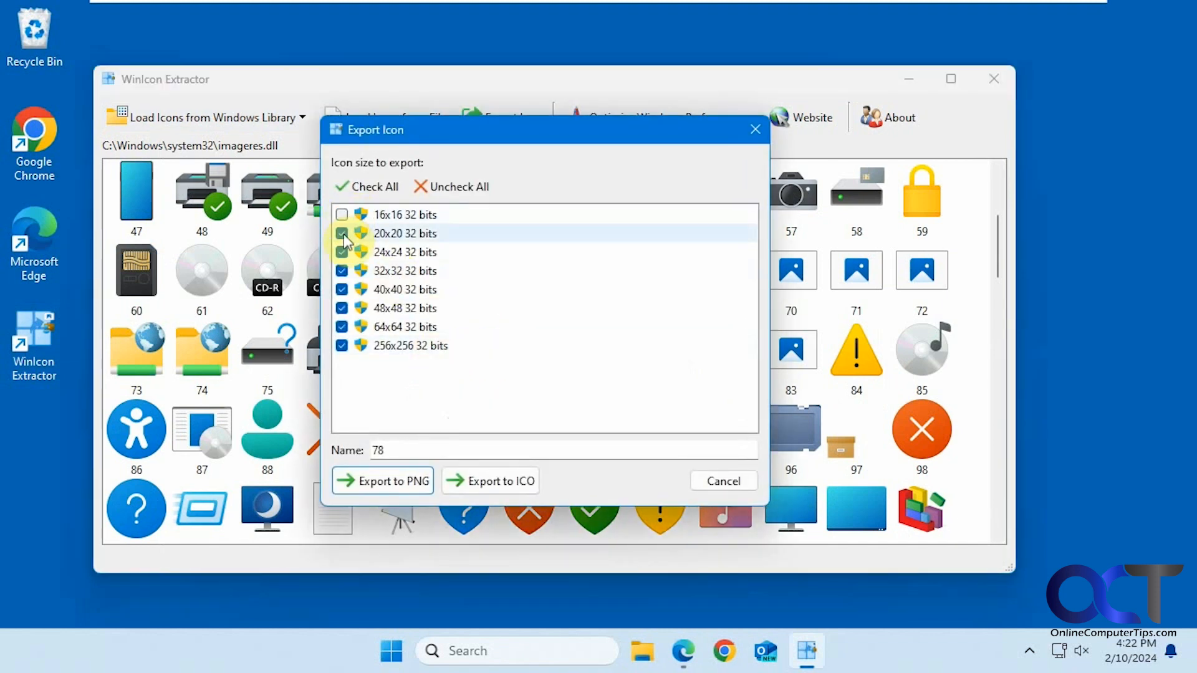
click(457, 185)
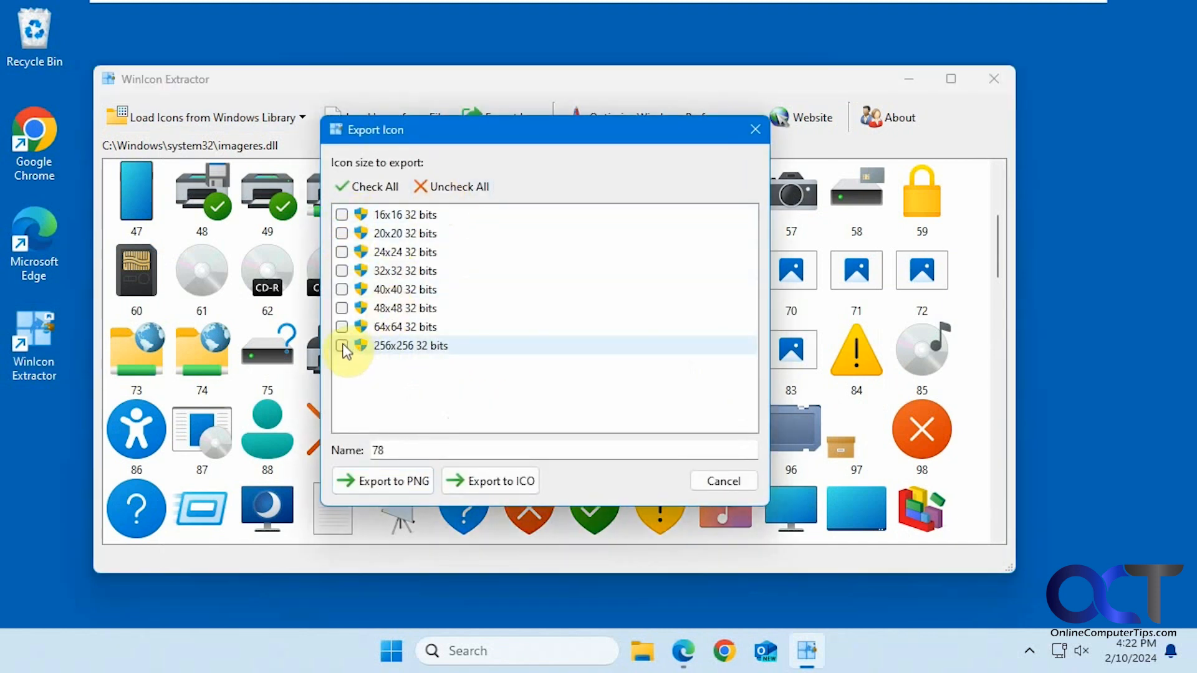
click(342, 346)
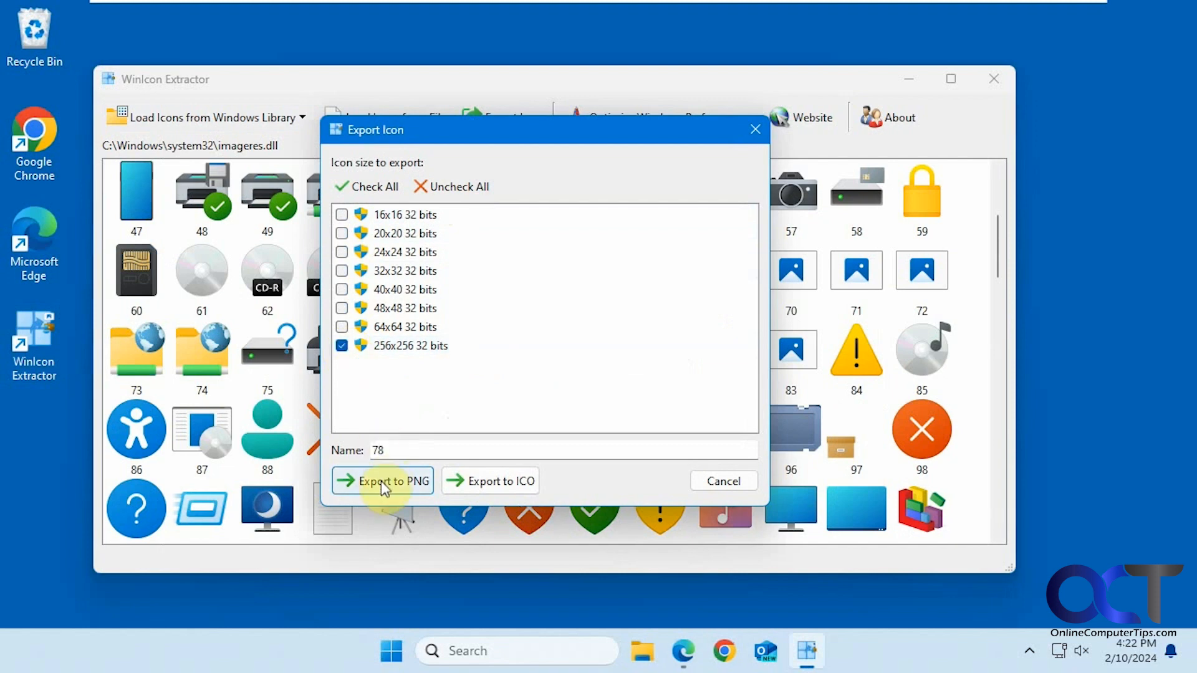
click(391, 481)
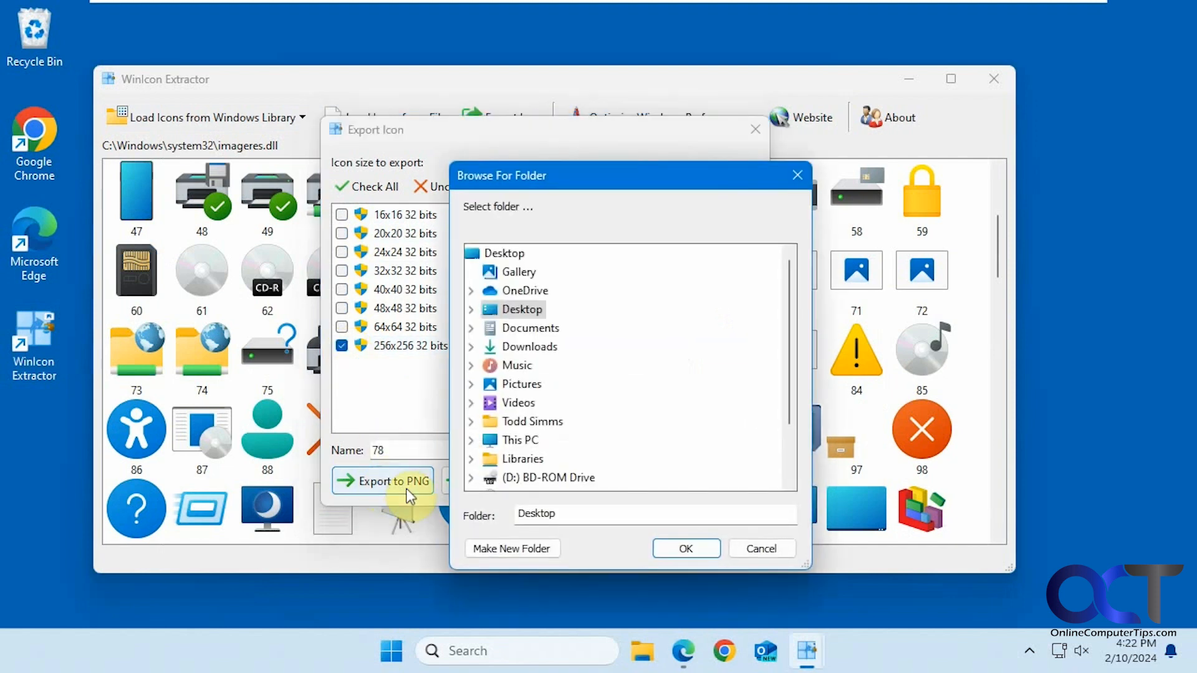
Step: Save the shield PNG to the Desktop, view it once in Photos and close the viewer
click(684, 549)
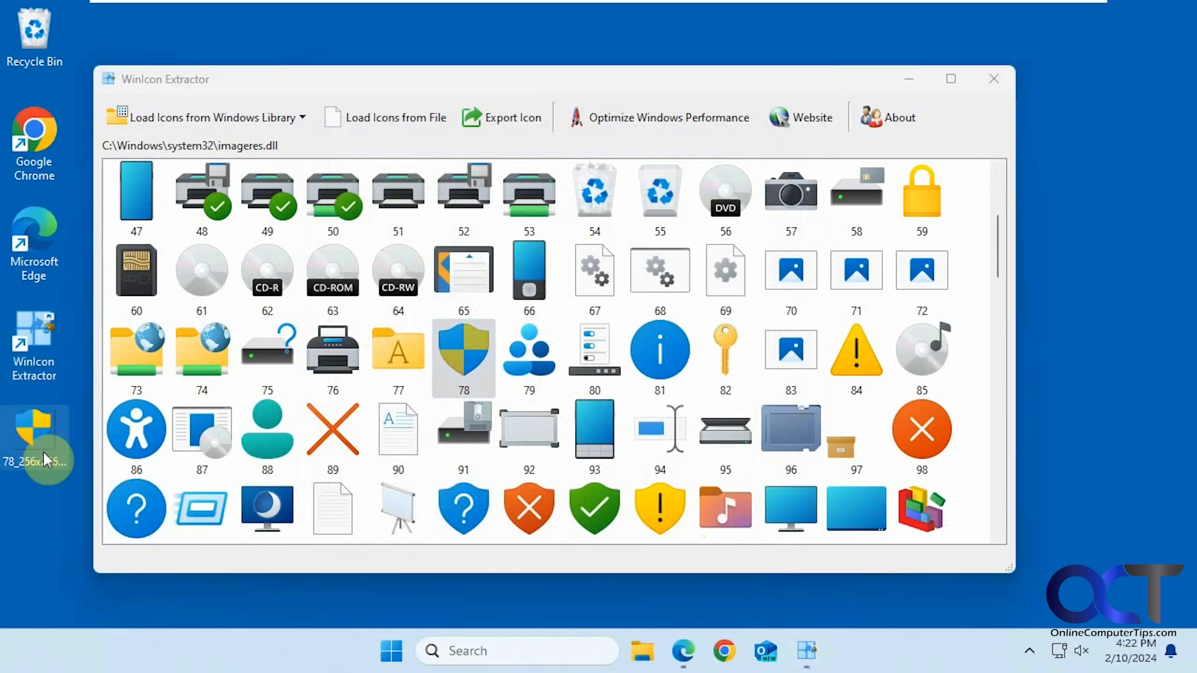
mouse_move(43, 435)
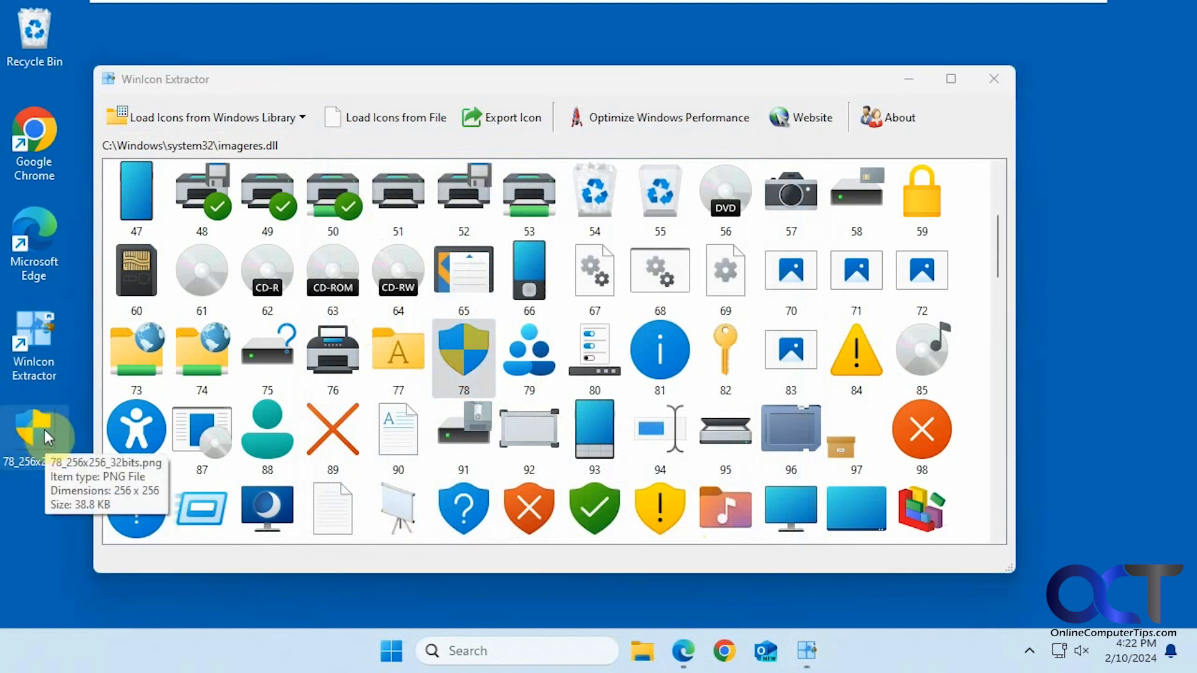
double_click(39, 428)
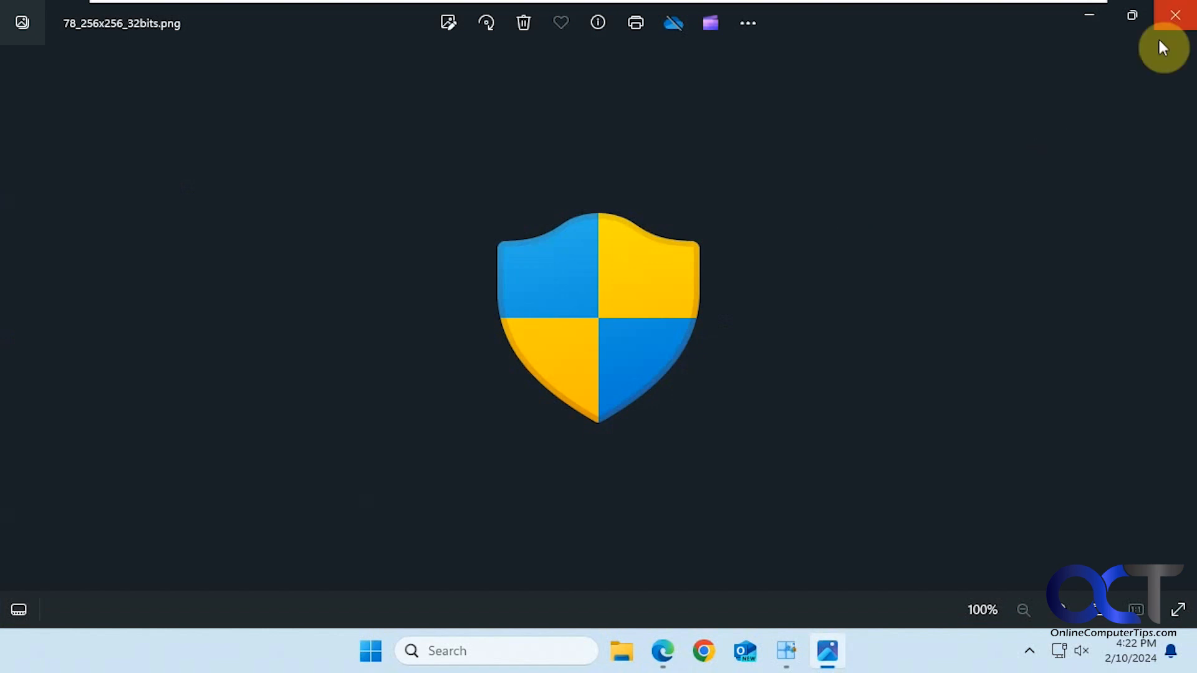
click(1174, 14)
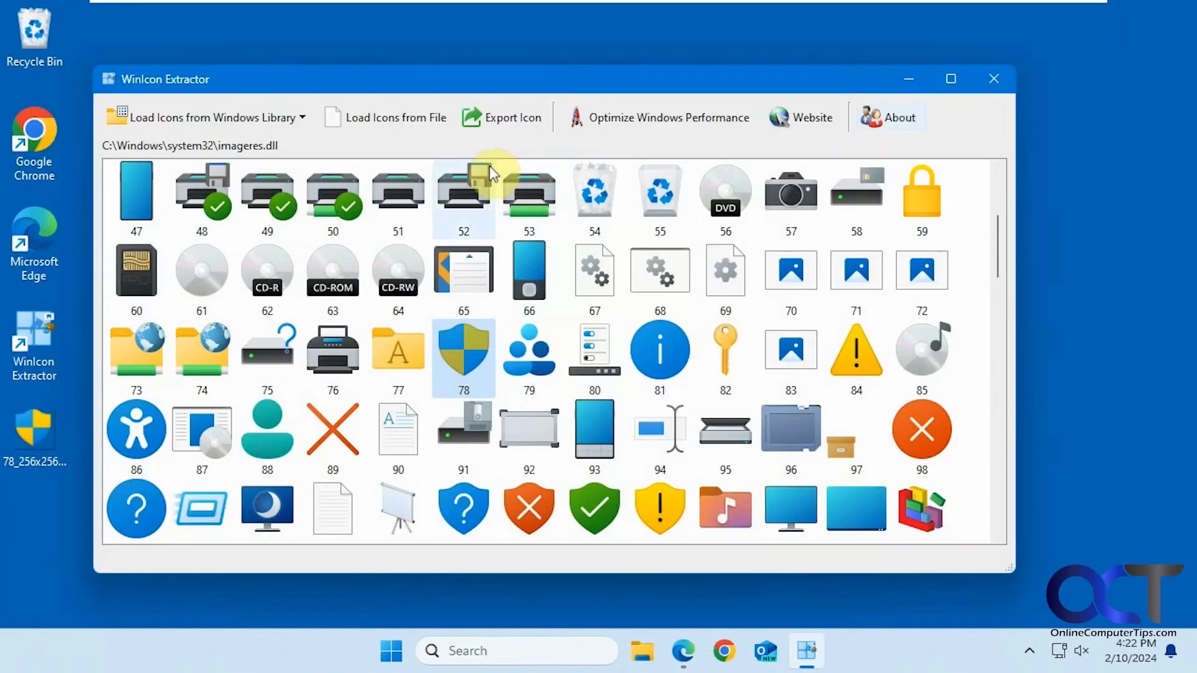
Step: Load the icon sets from explorer.exe and then pnidui.dll
click(212, 117)
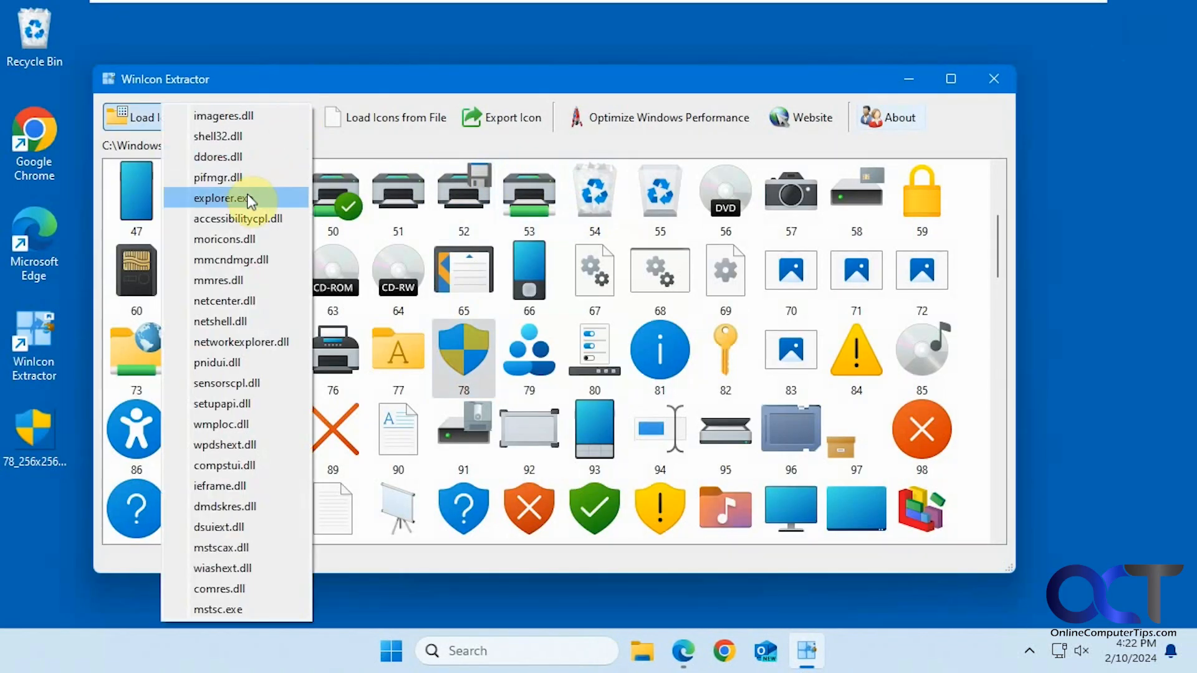
click(222, 198)
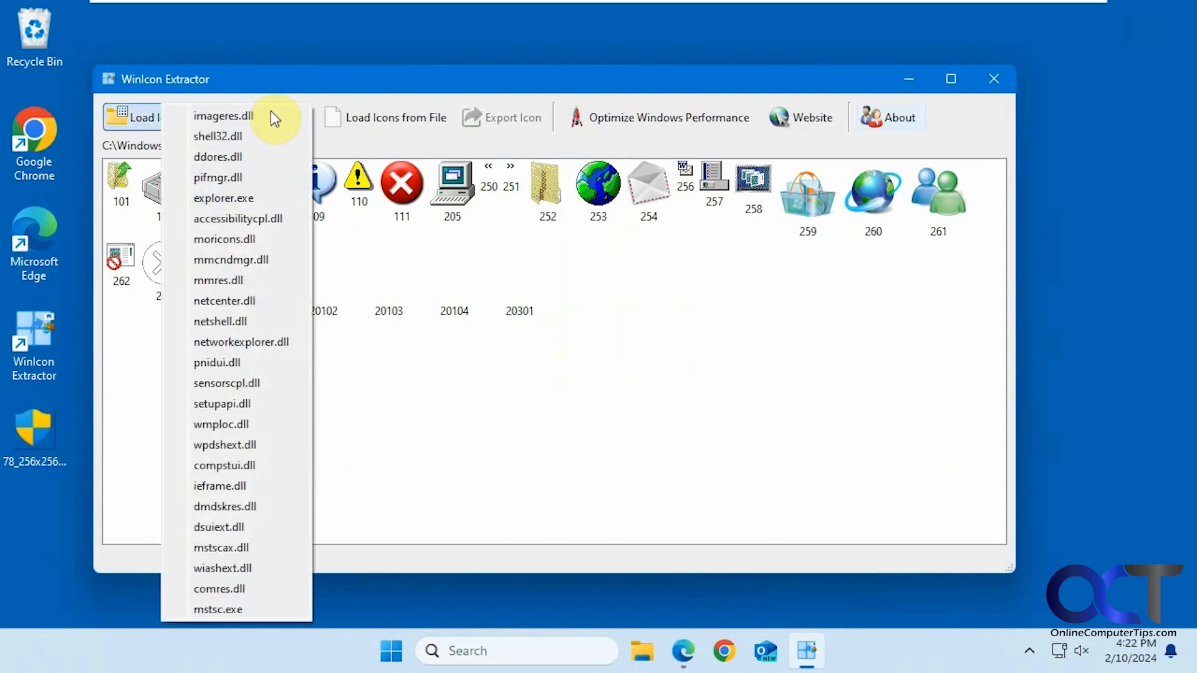
click(224, 198)
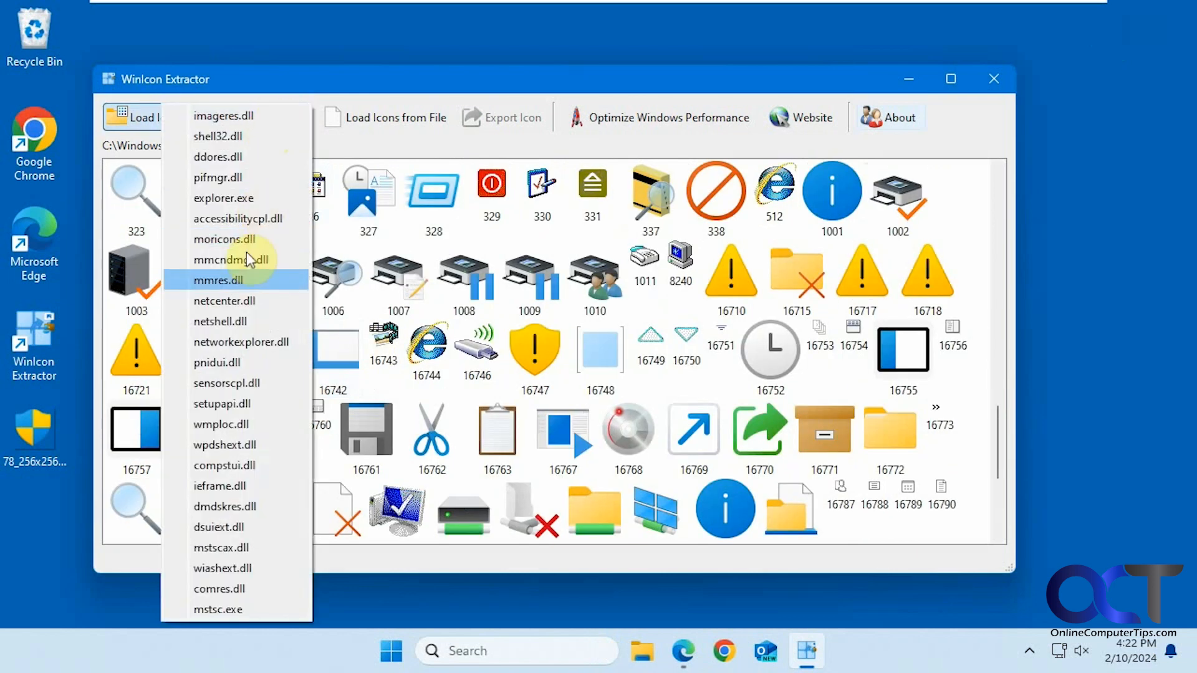
click(223, 301)
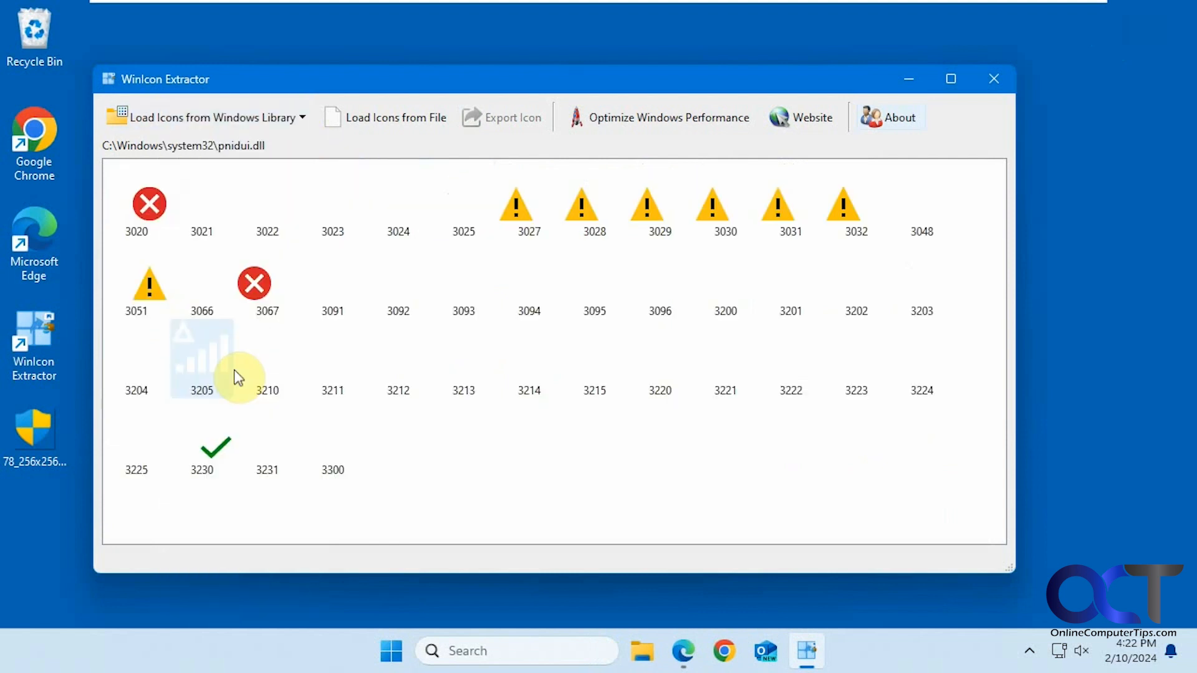
Step: Load the icons from ieframe.dll and then mstscax.dll
click(203, 117)
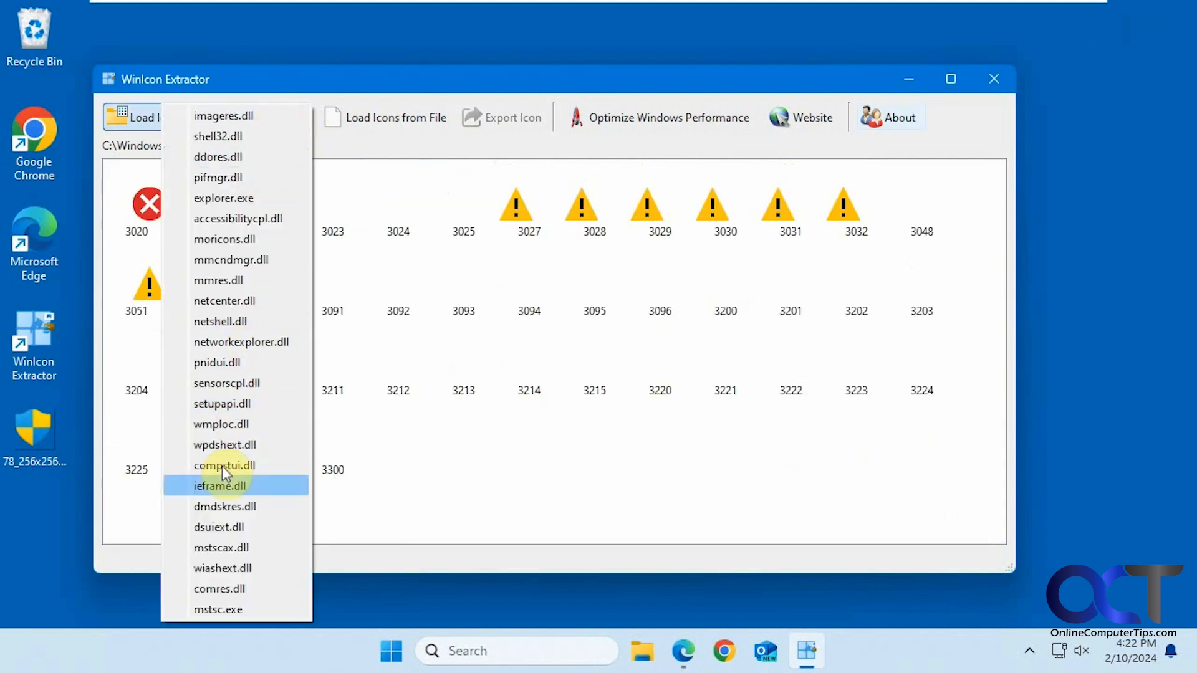
click(220, 485)
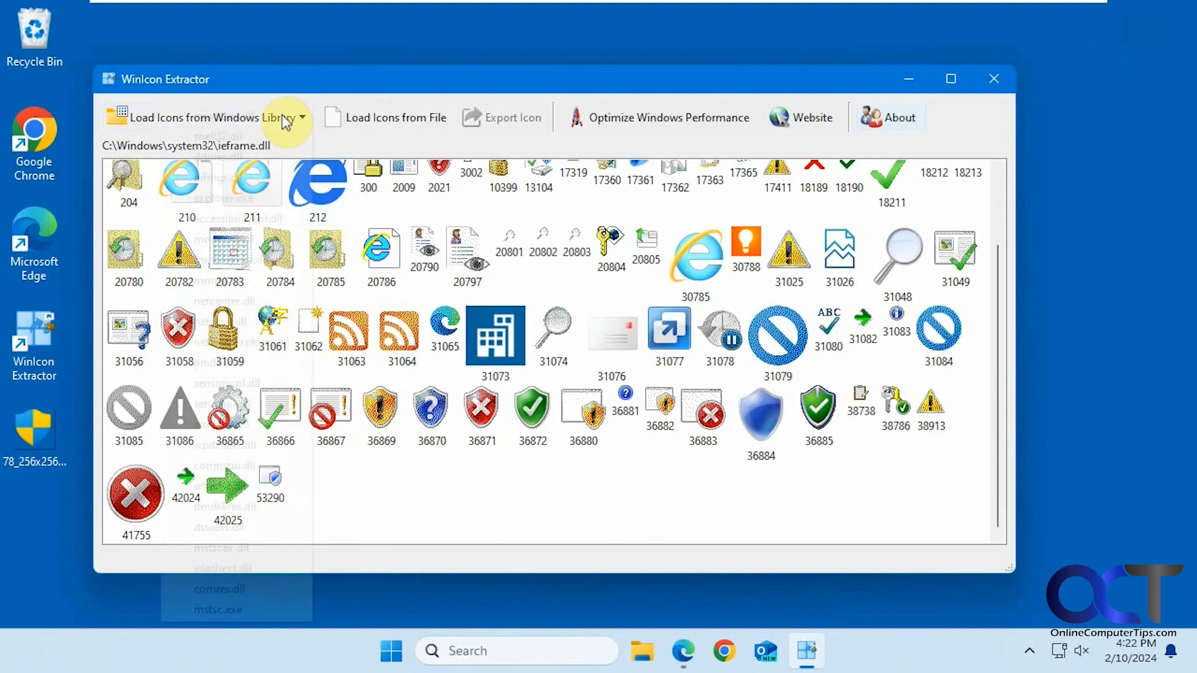
click(219, 610)
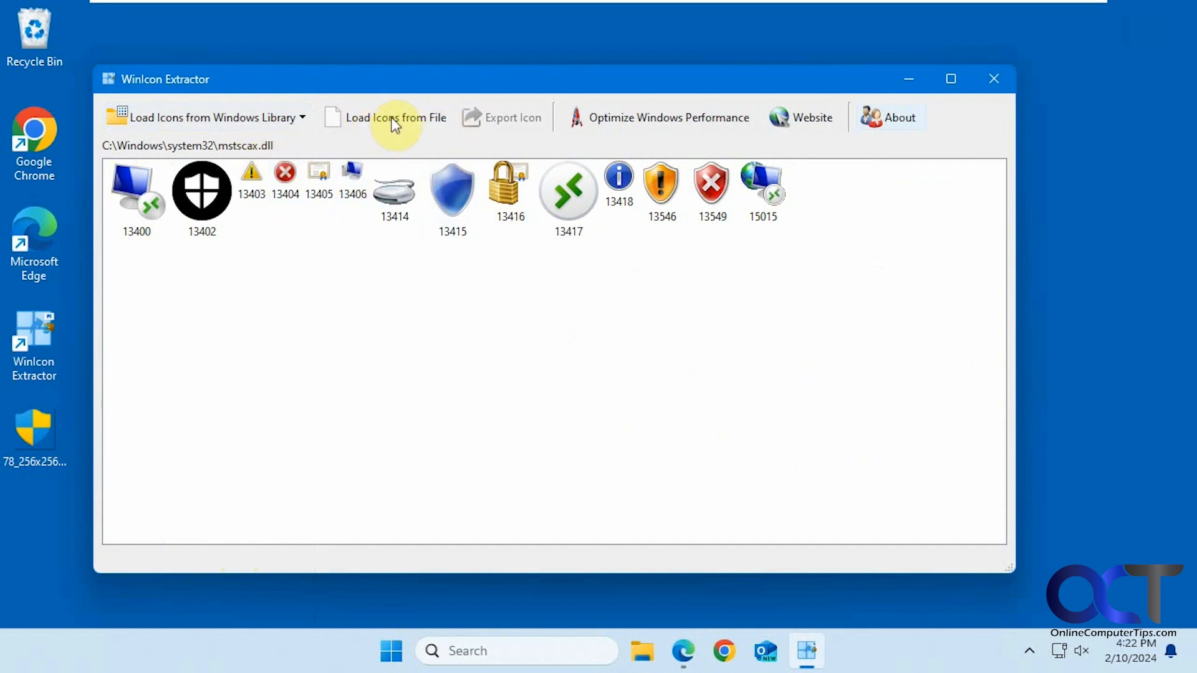
Step: Load the icons from WINWORD.EXE in the Office16 folder via Load Icon Files
click(396, 117)
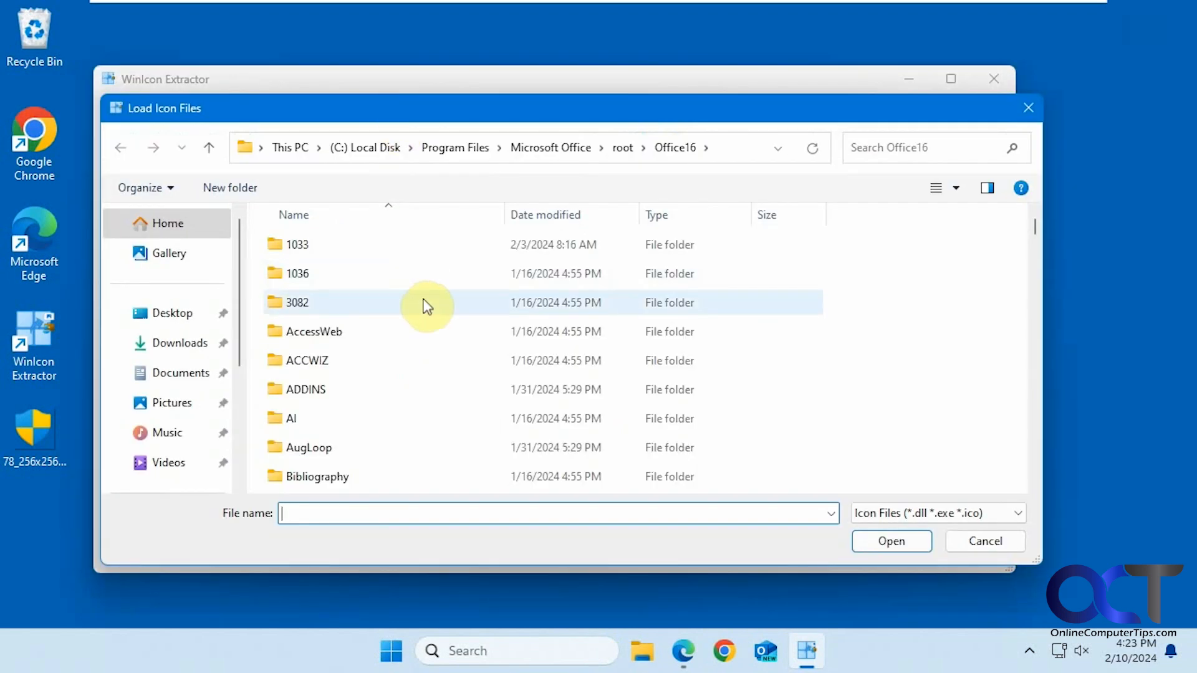
scroll(down, 3)
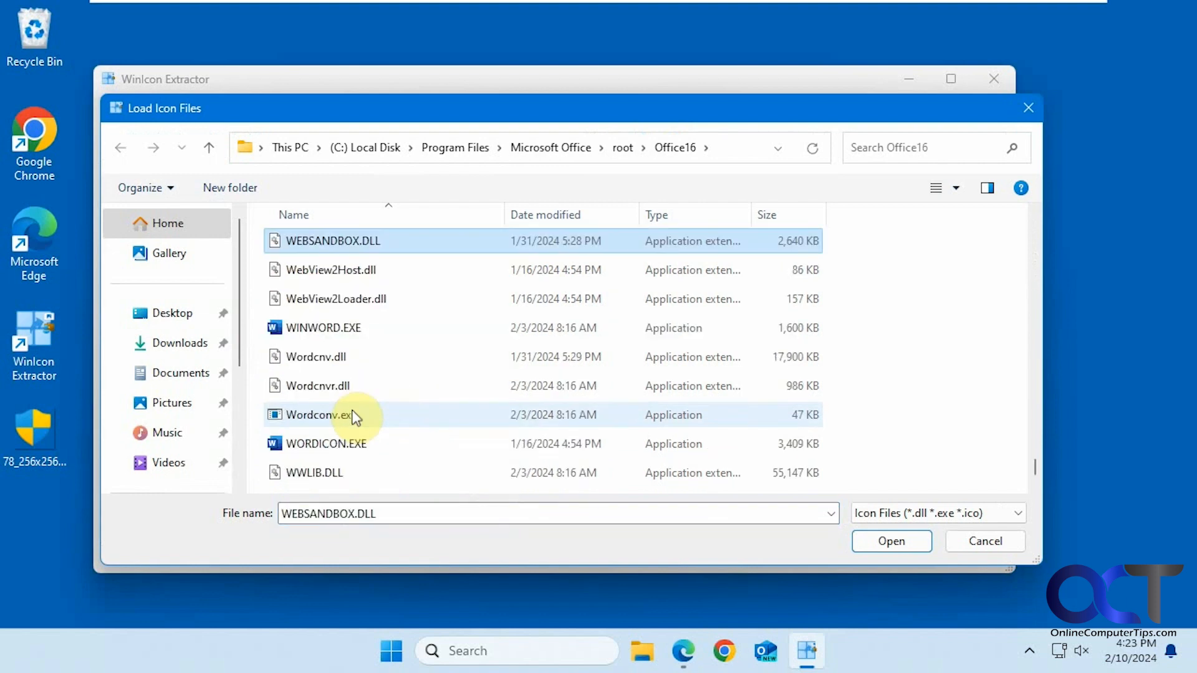
mouse_move(348, 329)
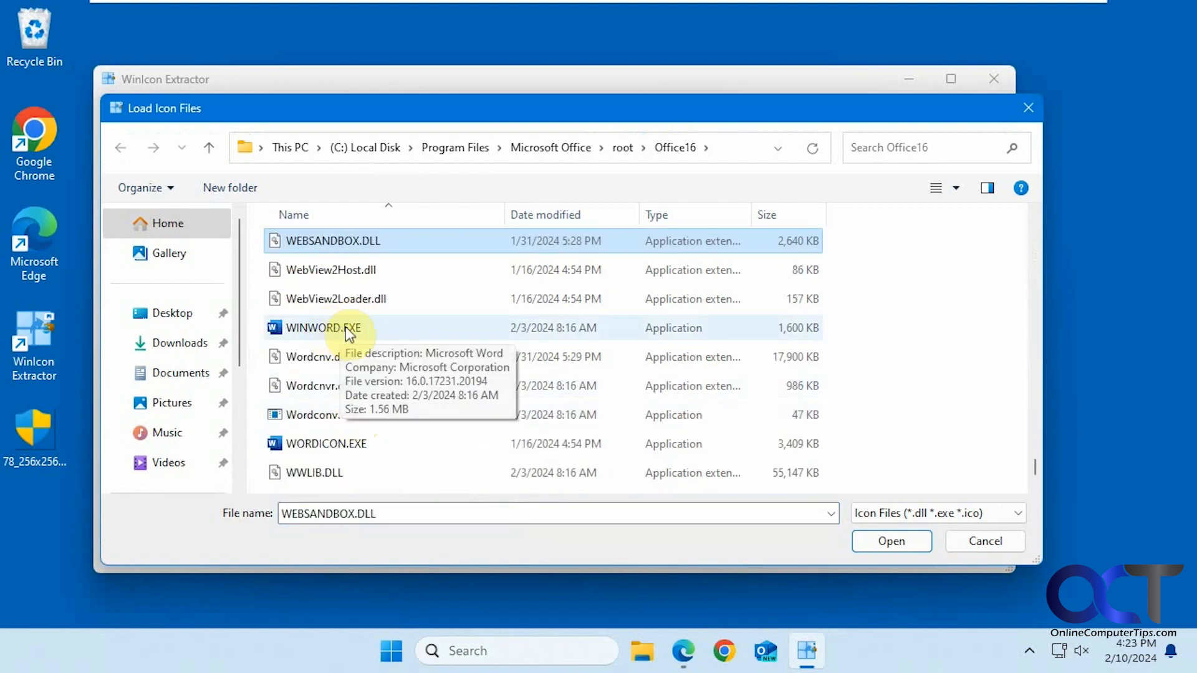
double_click(322, 328)
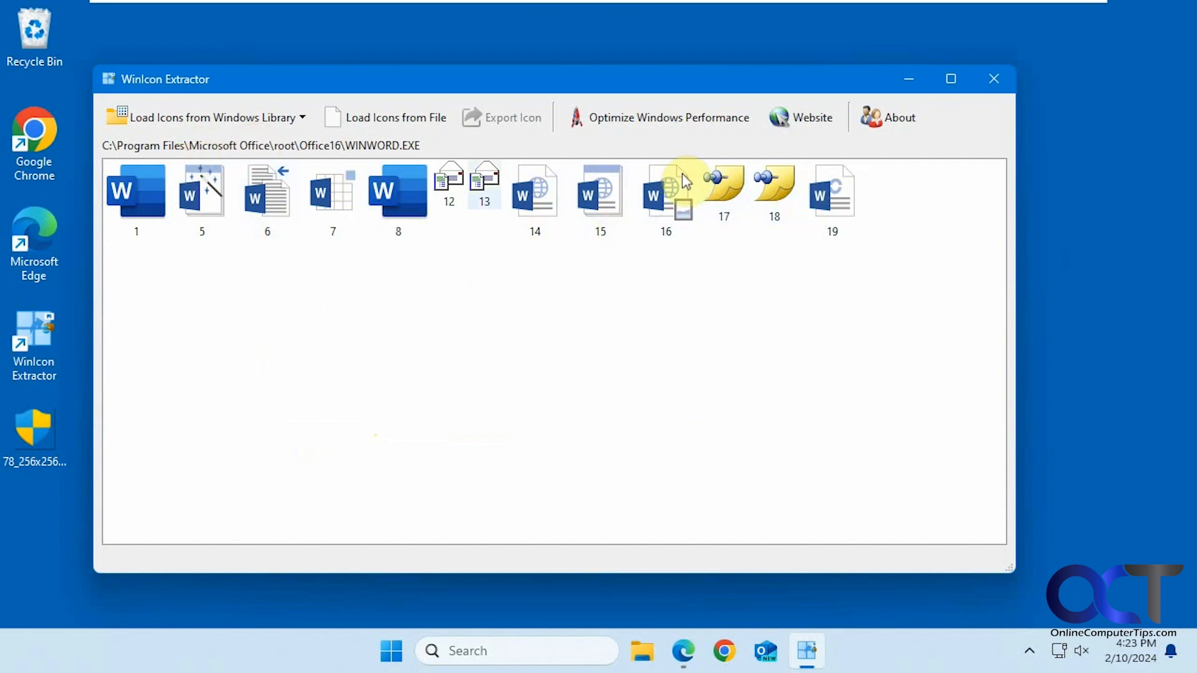
Step: Export Word's first icon at 256x256 32 bits as a PNG to the desktop and view it
click(136, 190)
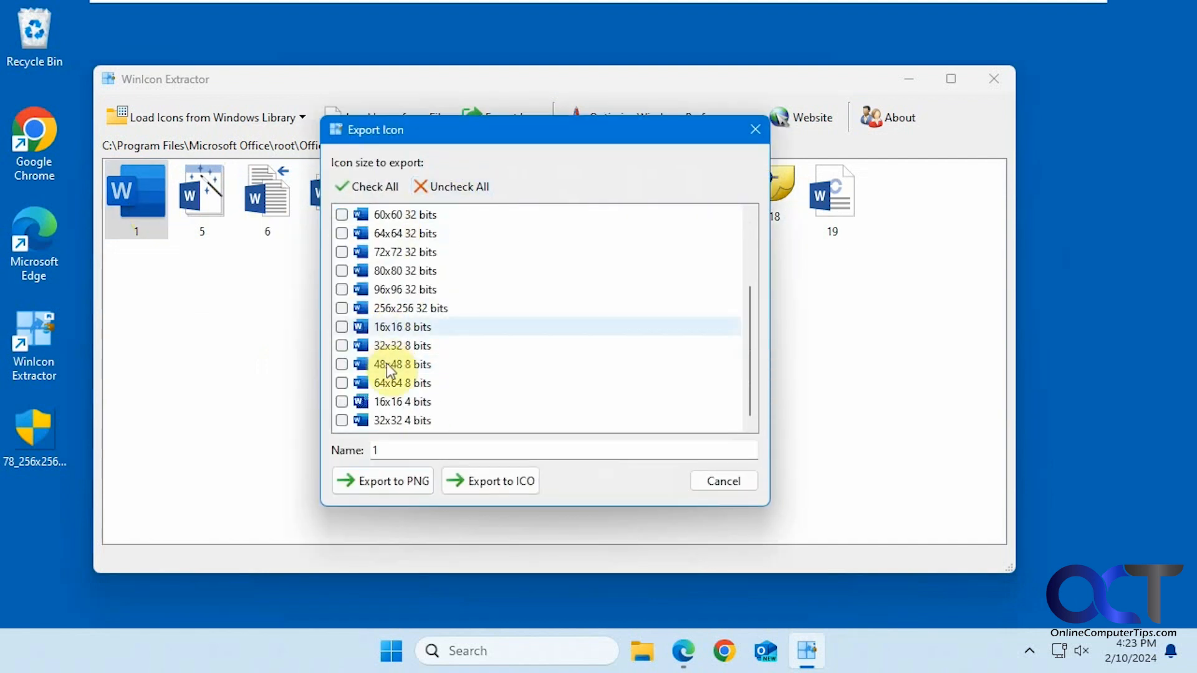
click(341, 308)
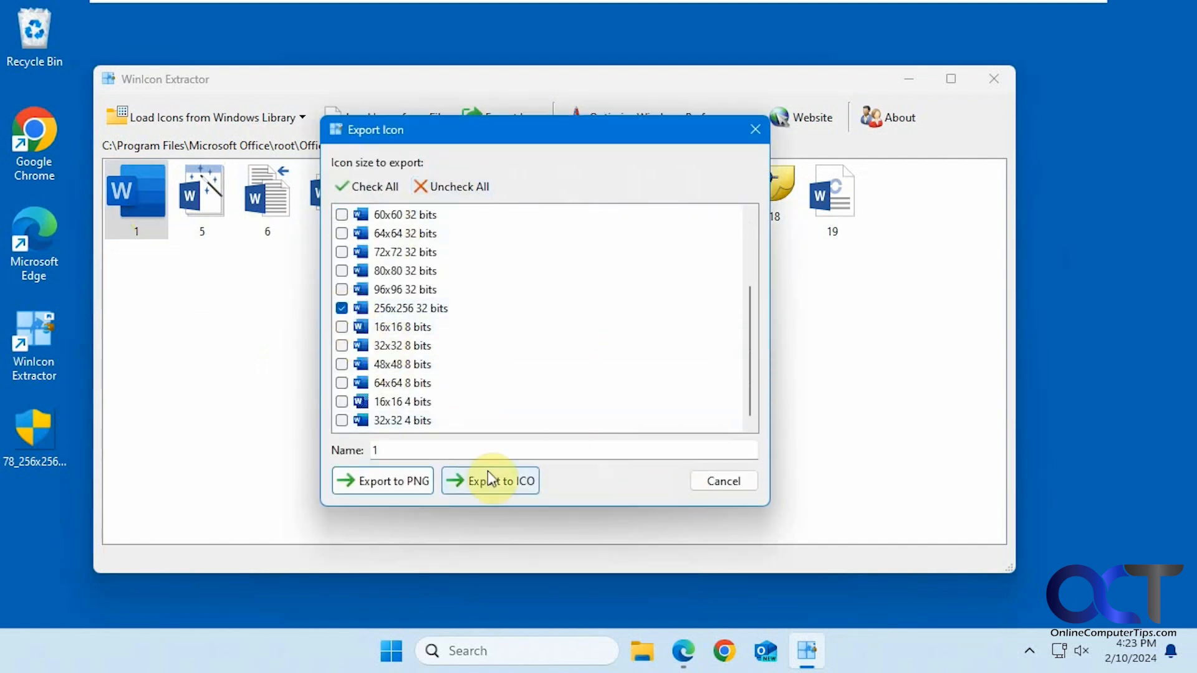
click(502, 481)
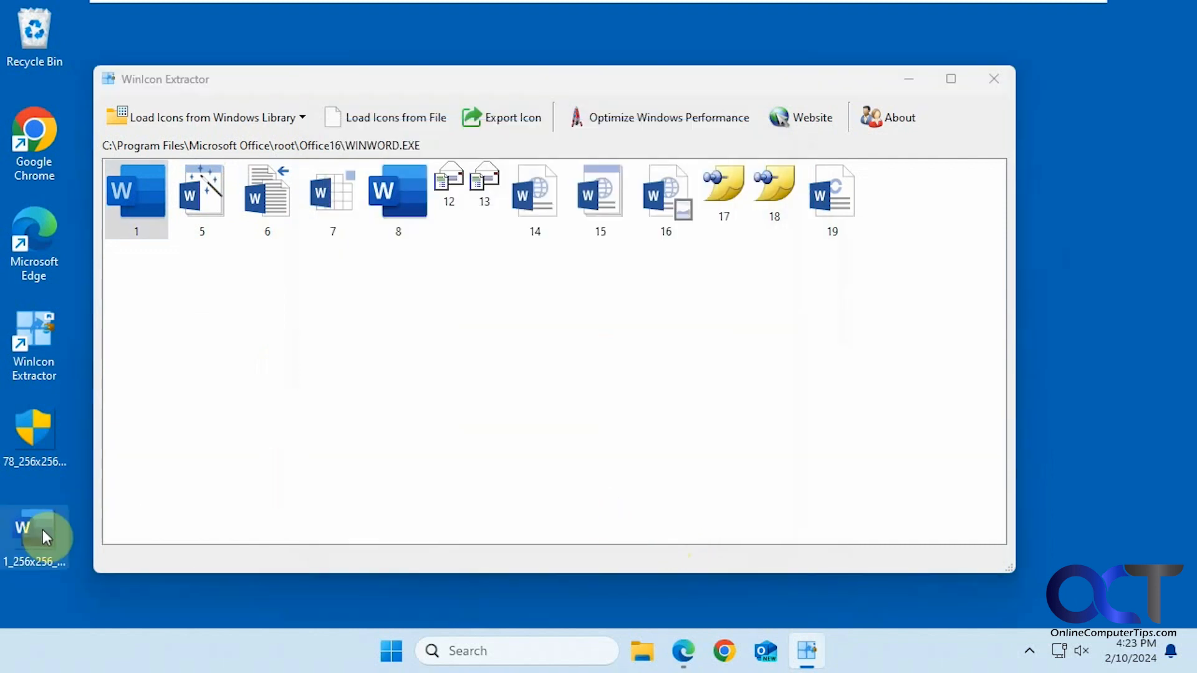
double_click(33, 535)
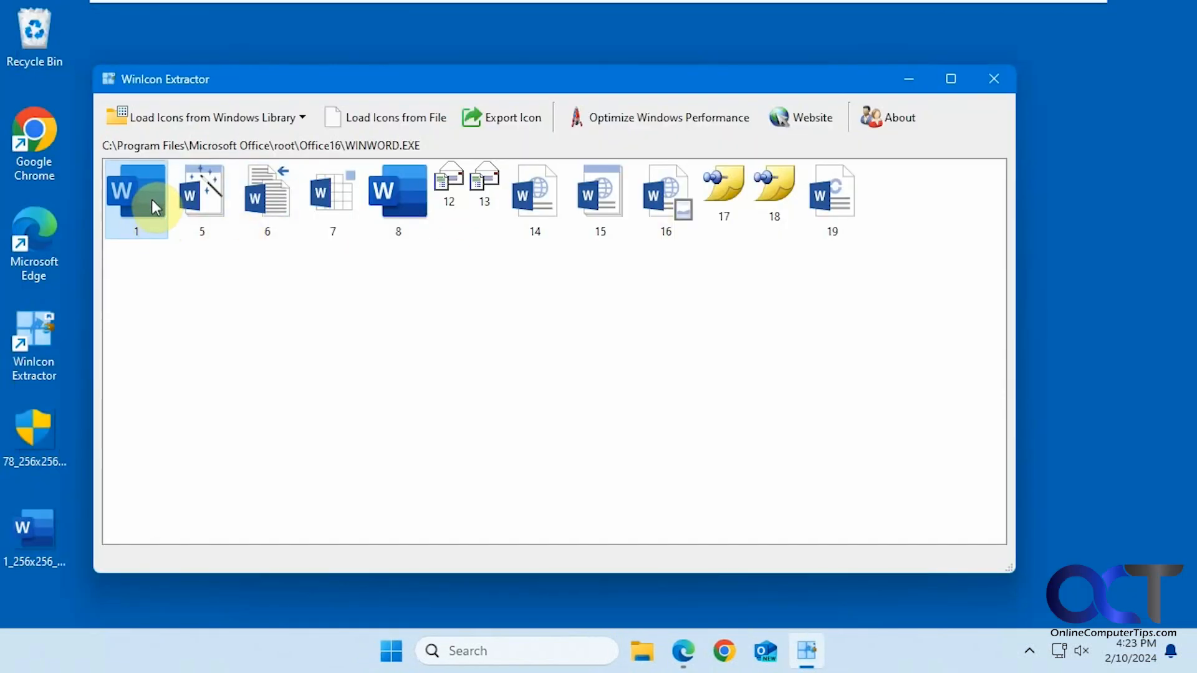
Step: Export the Word icon at 256x256 32 bits as an ICO named Word Icon.ico on the desktop
click(503, 118)
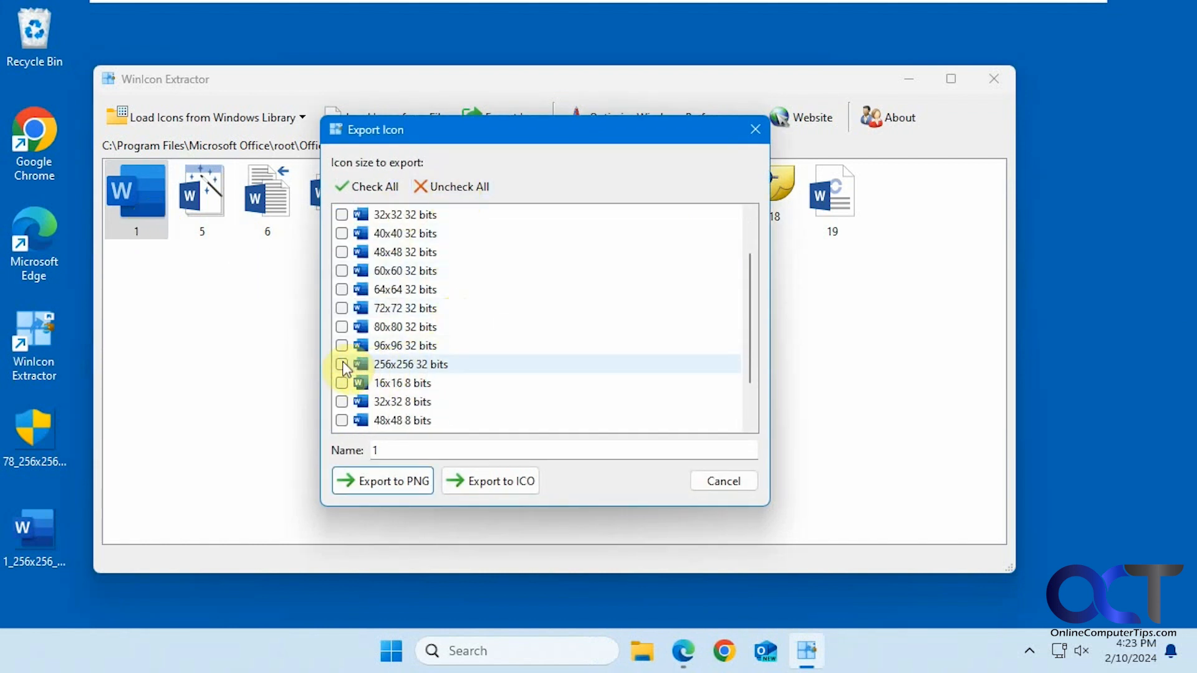
click(342, 364)
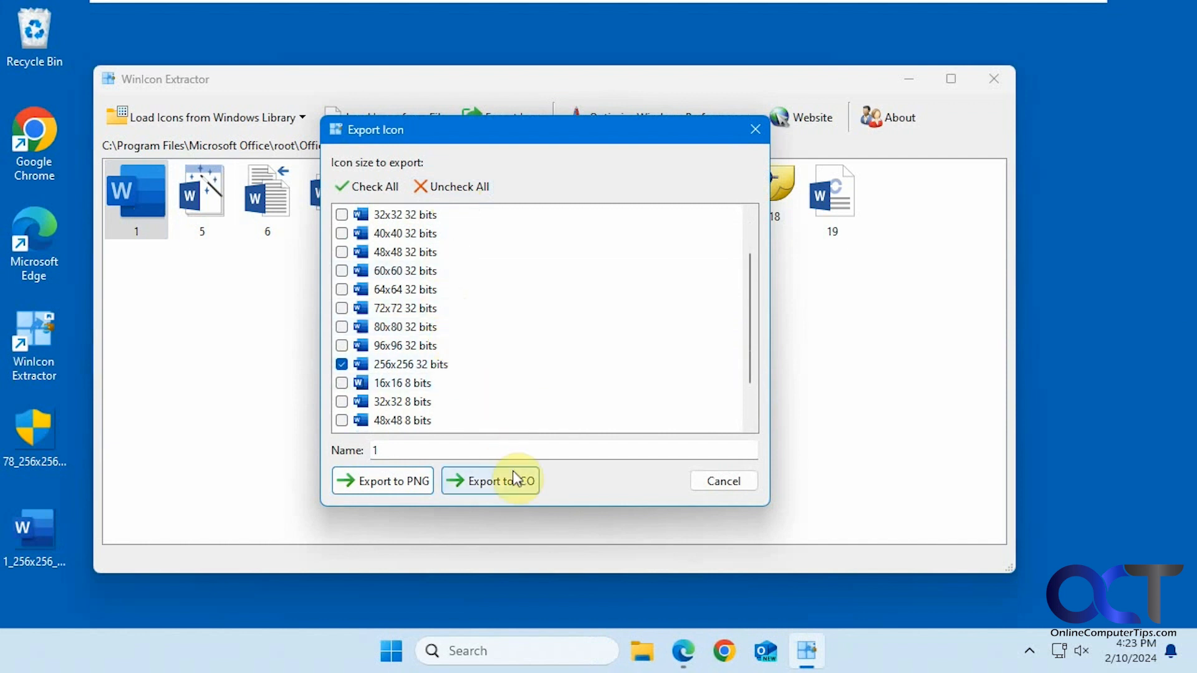
click(491, 482)
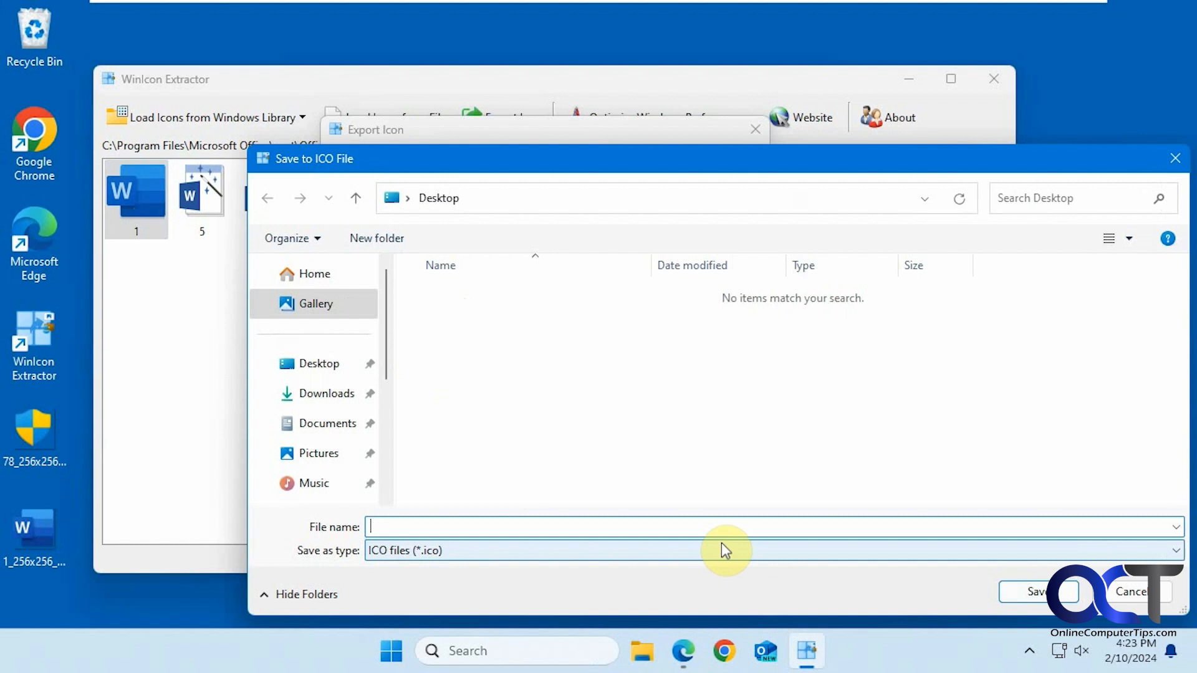
text(Word)
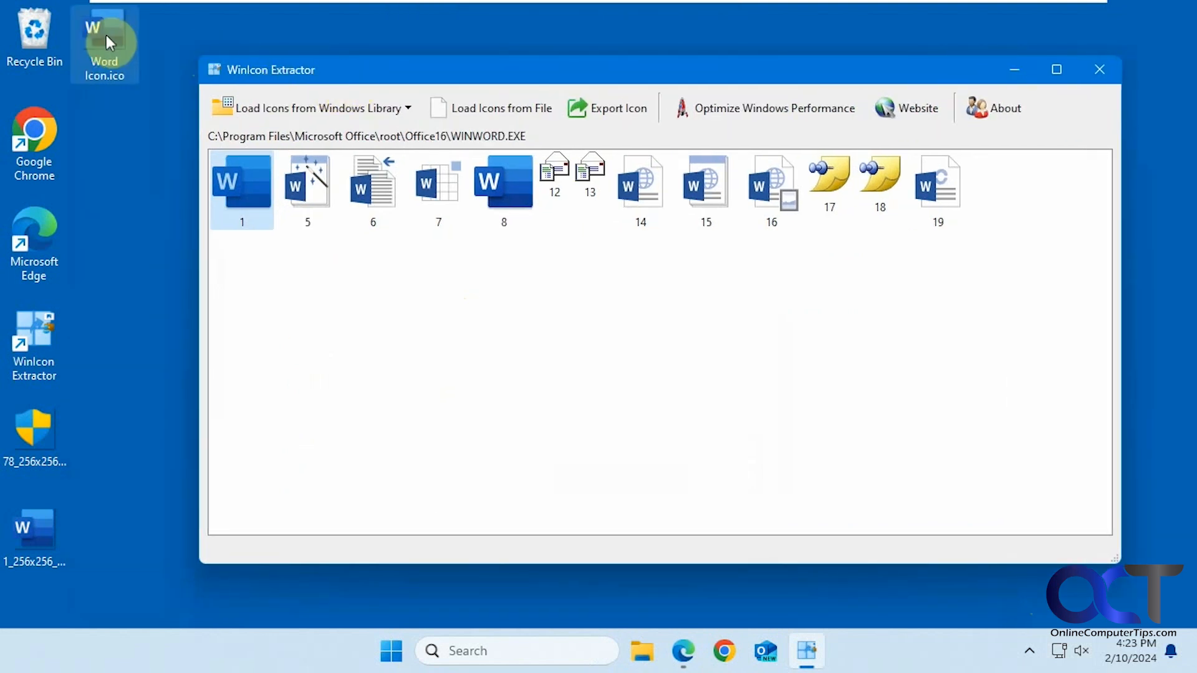
mouse_move(184, 335)
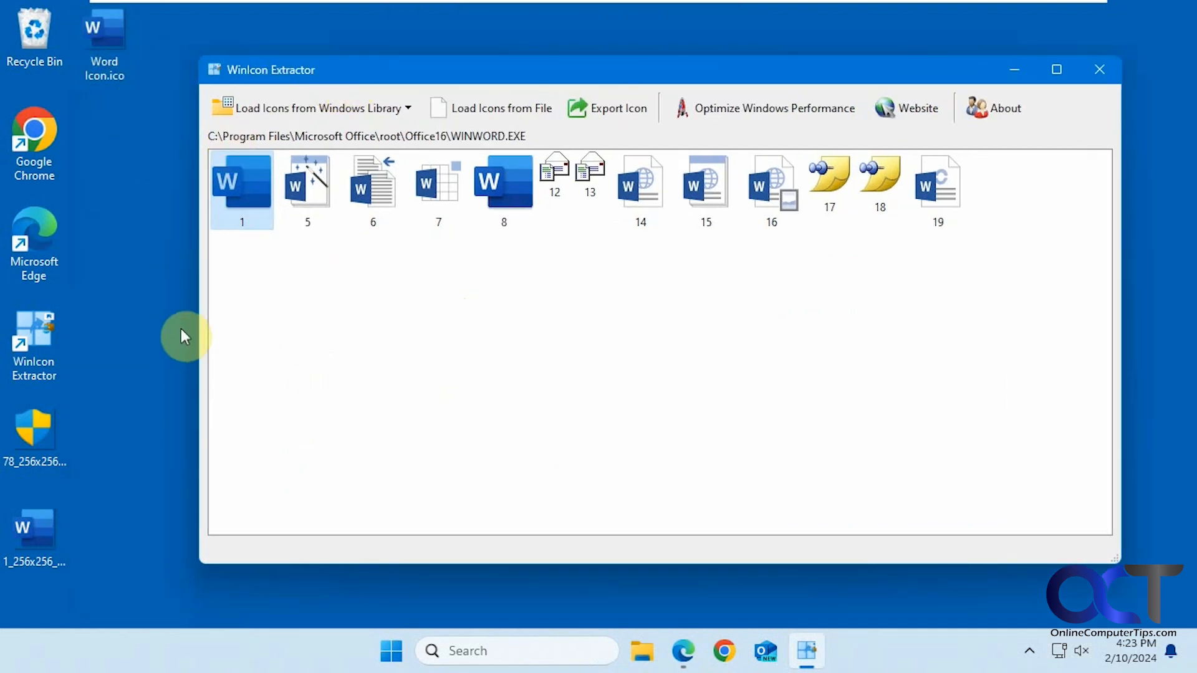
mouse_move(210, 35)
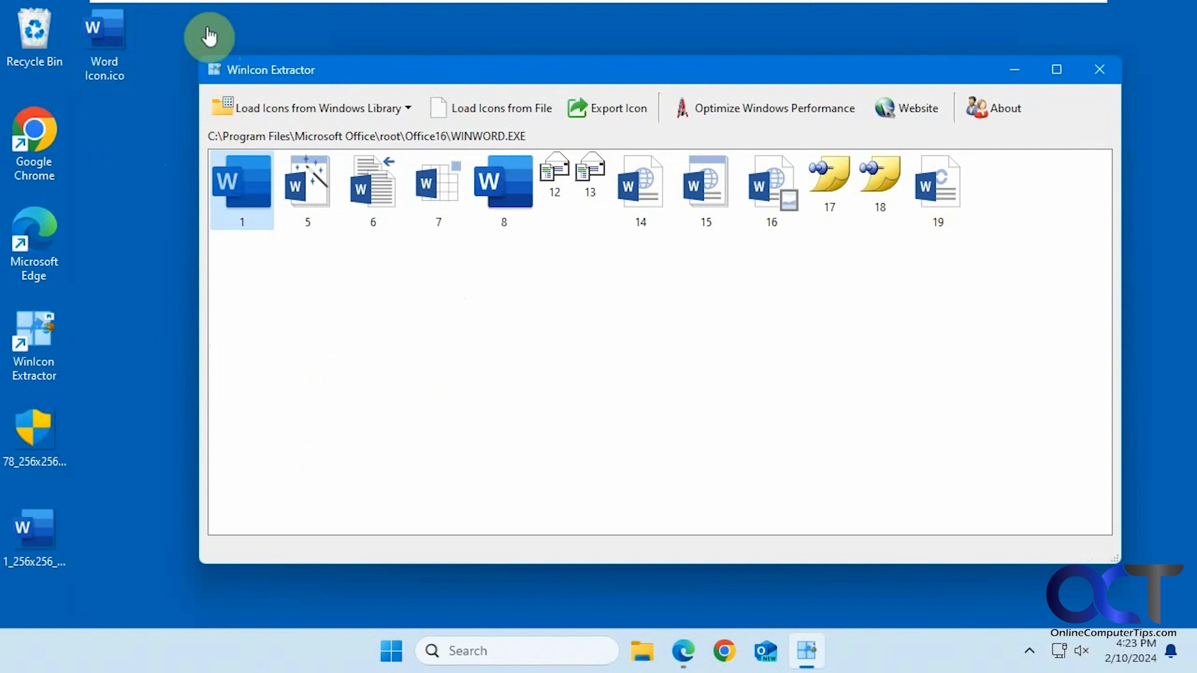
mouse_move(107, 308)
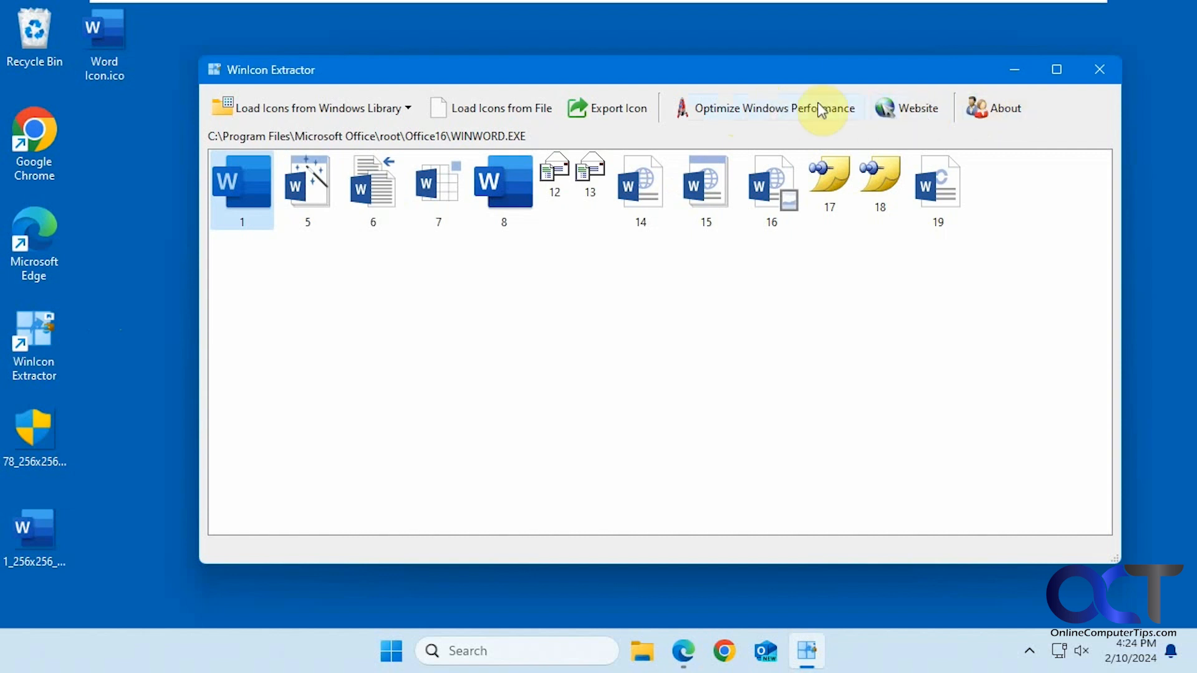
mouse_move(788, 121)
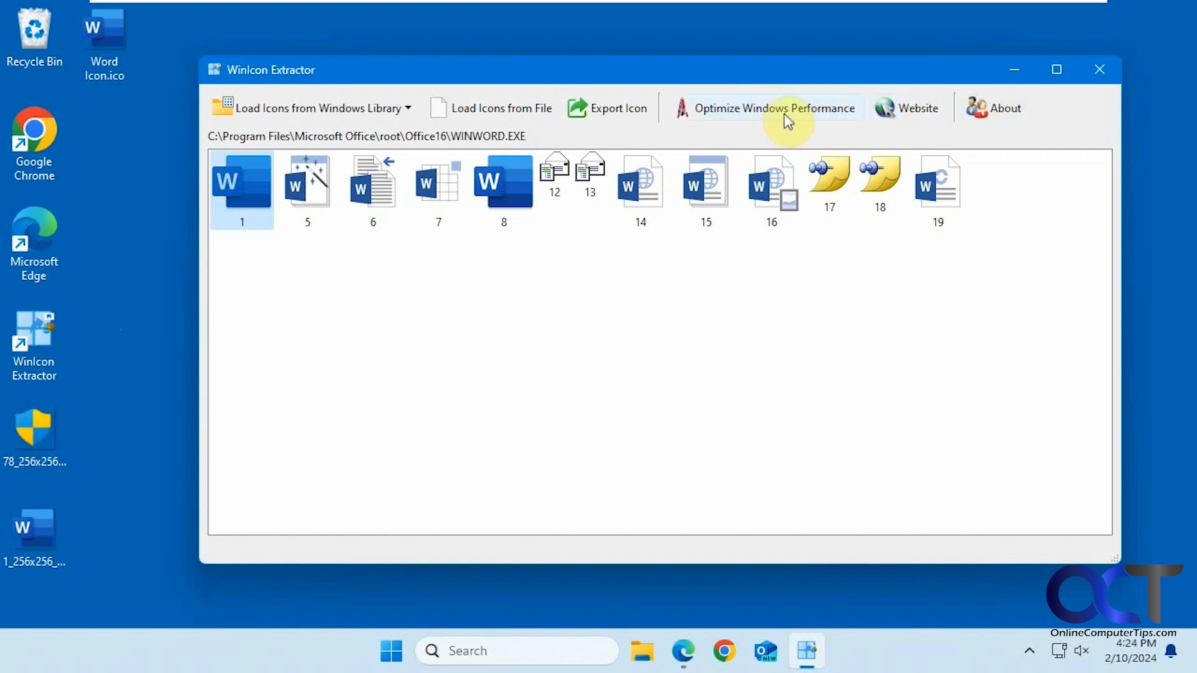
click(772, 107)
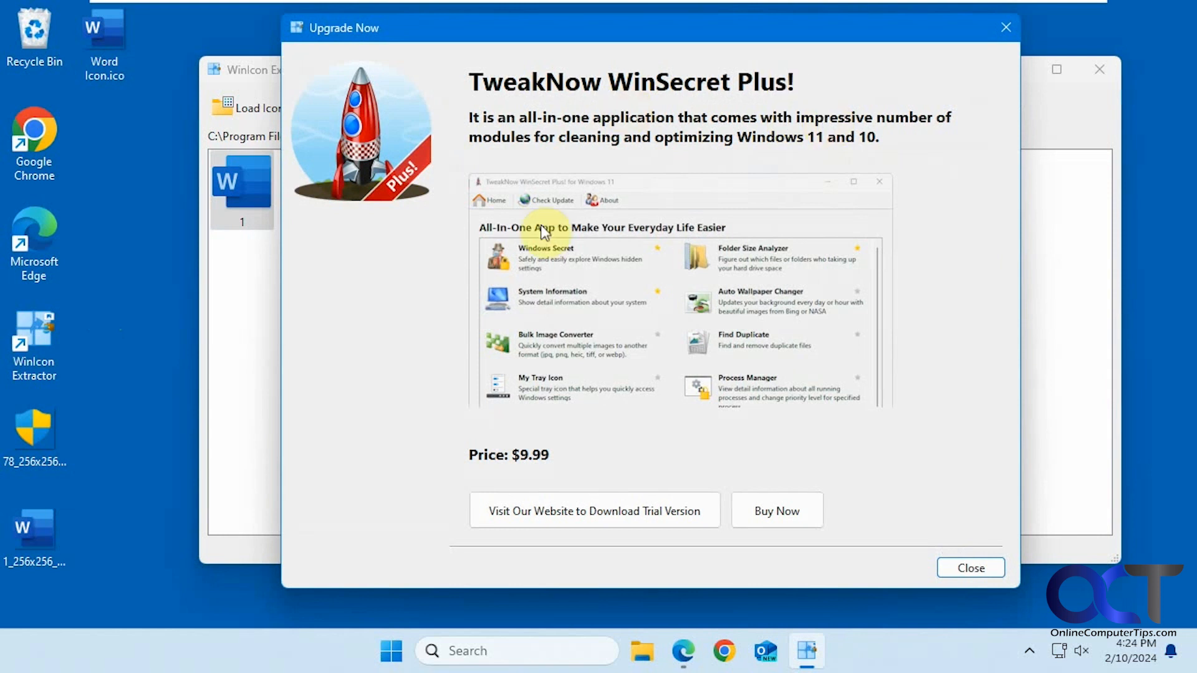
mouse_move(778, 111)
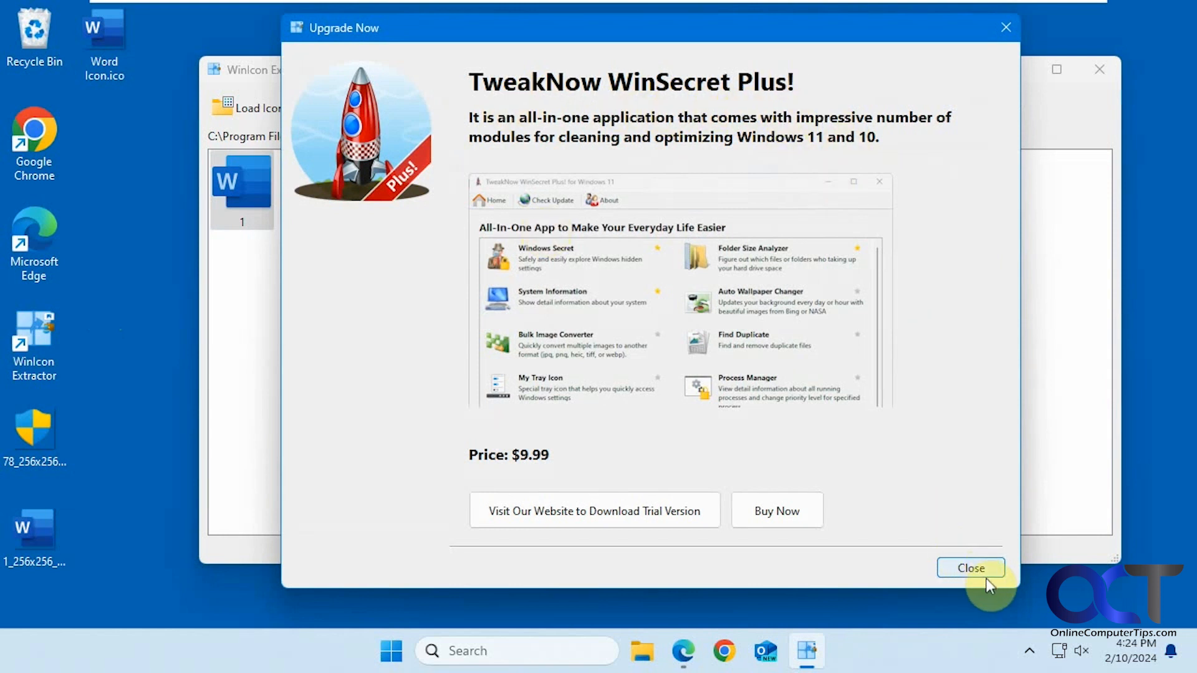
click(970, 568)
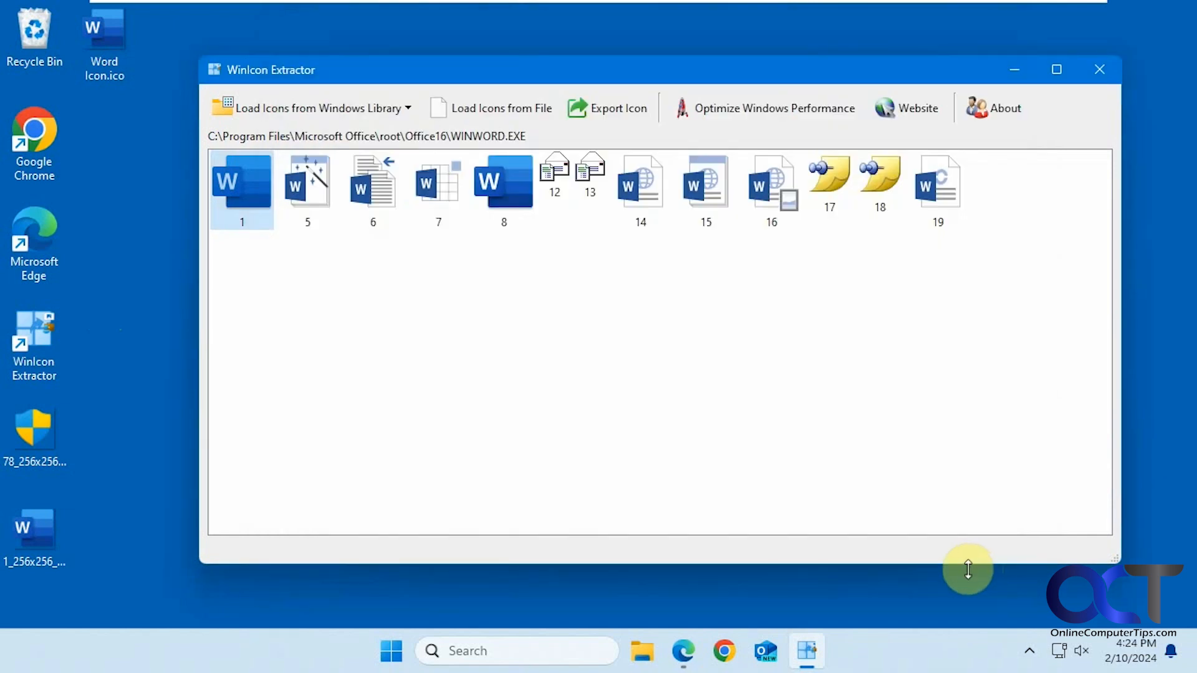
mouse_move(757, 425)
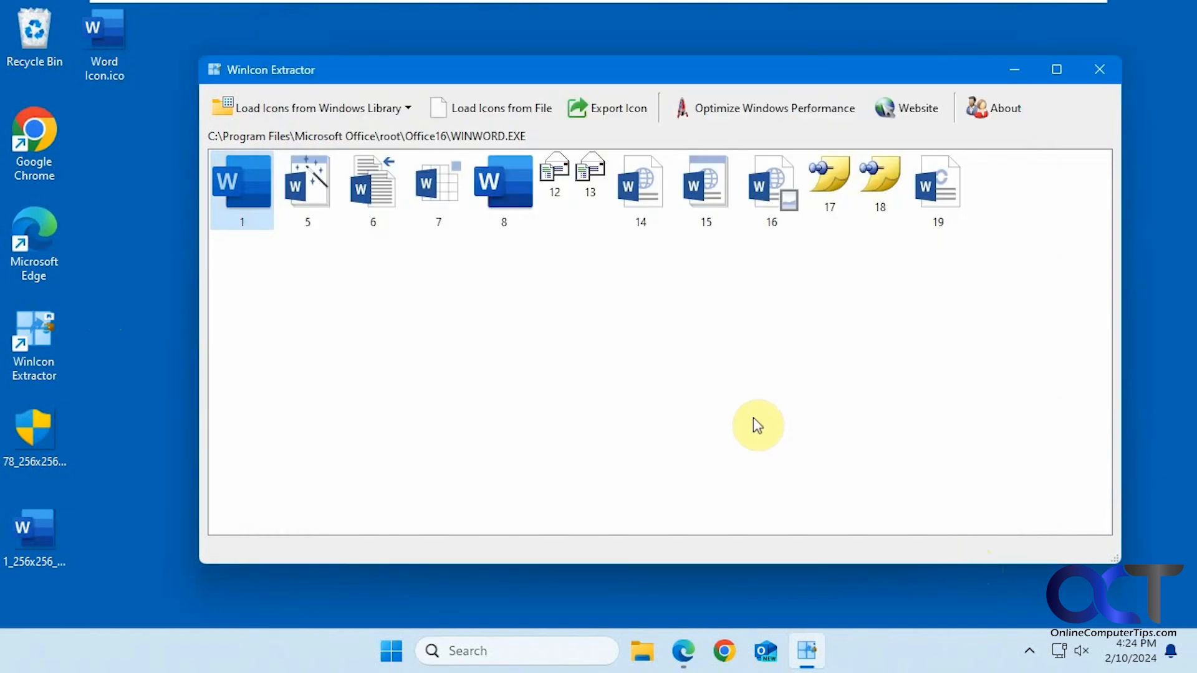
mouse_move(474, 334)
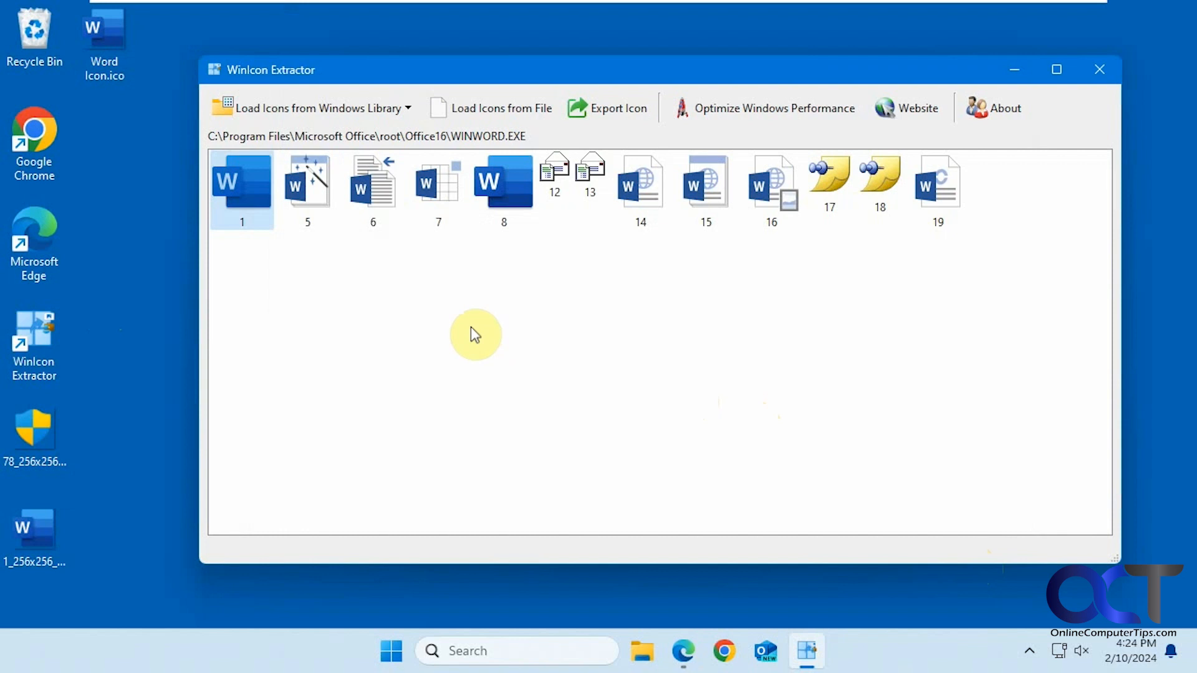
mouse_move(611, 301)
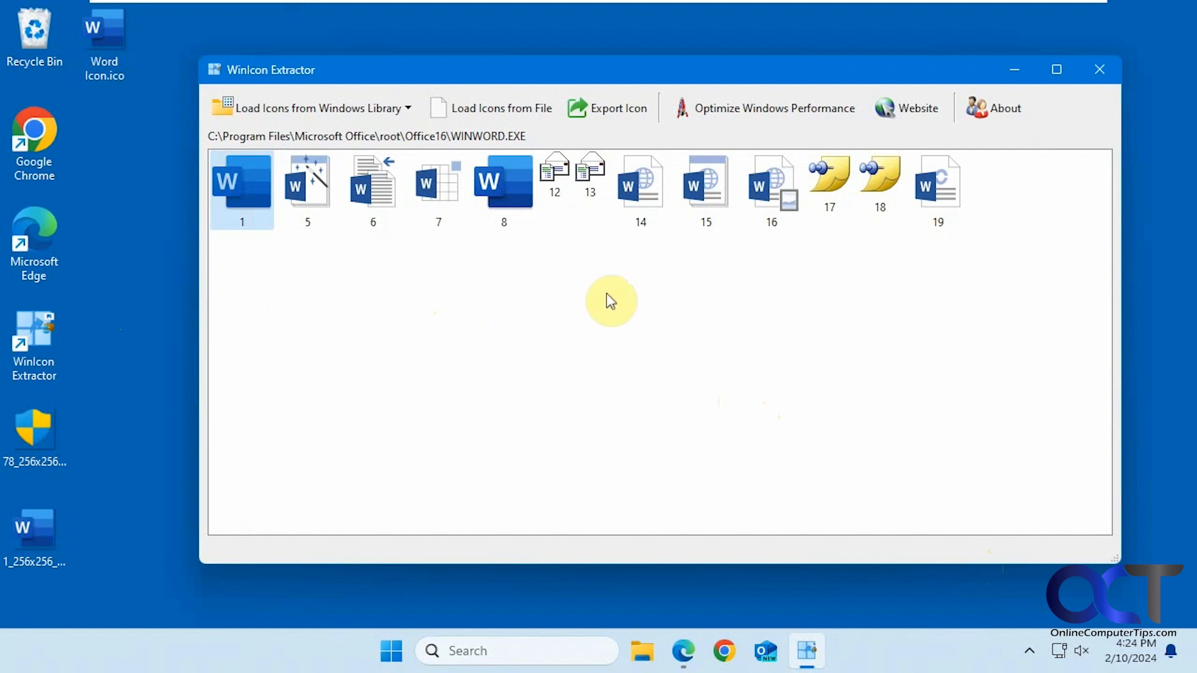
mouse_move(389, 323)
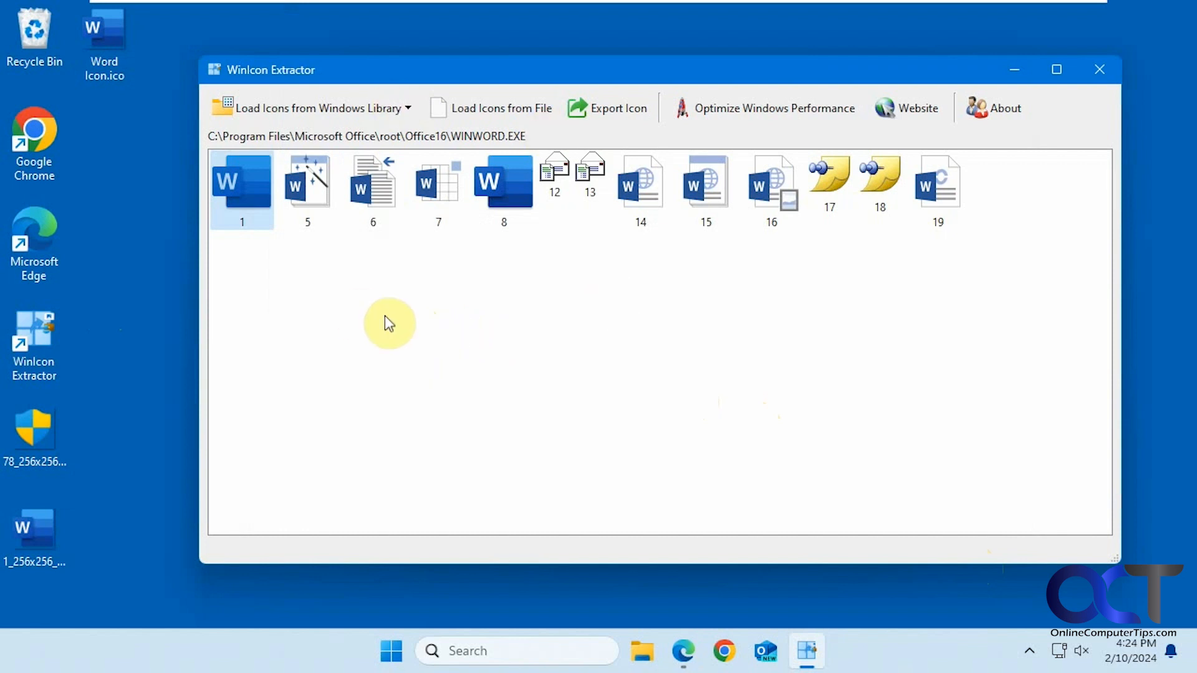
mouse_move(389, 326)
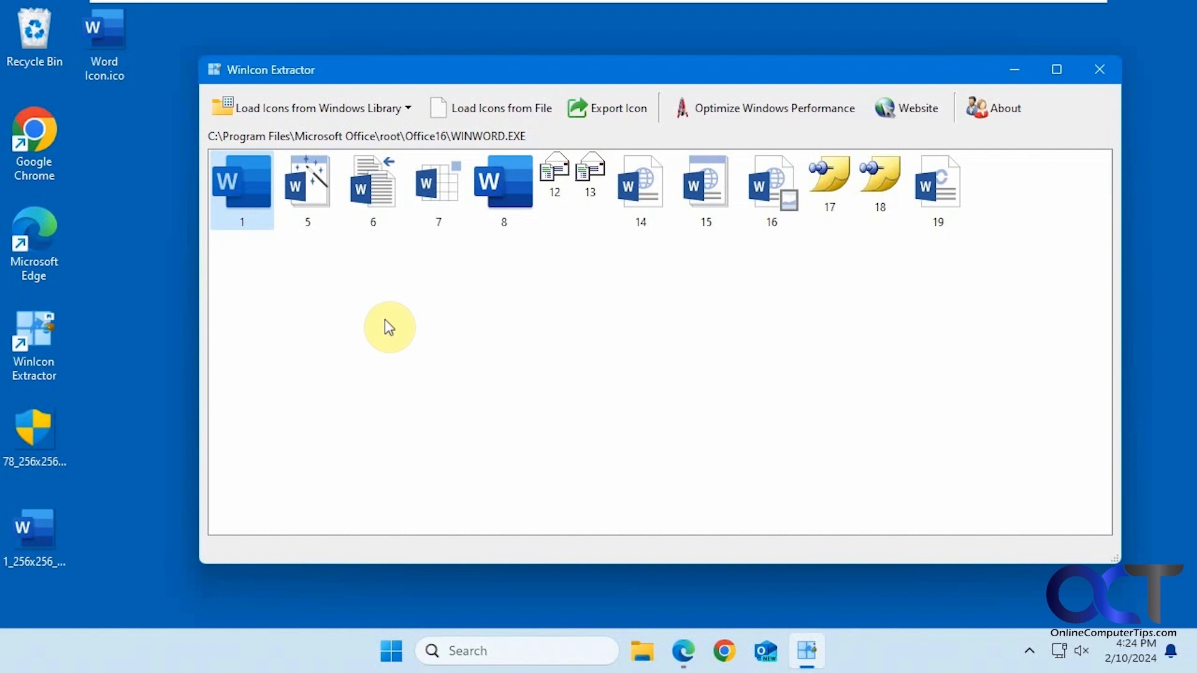